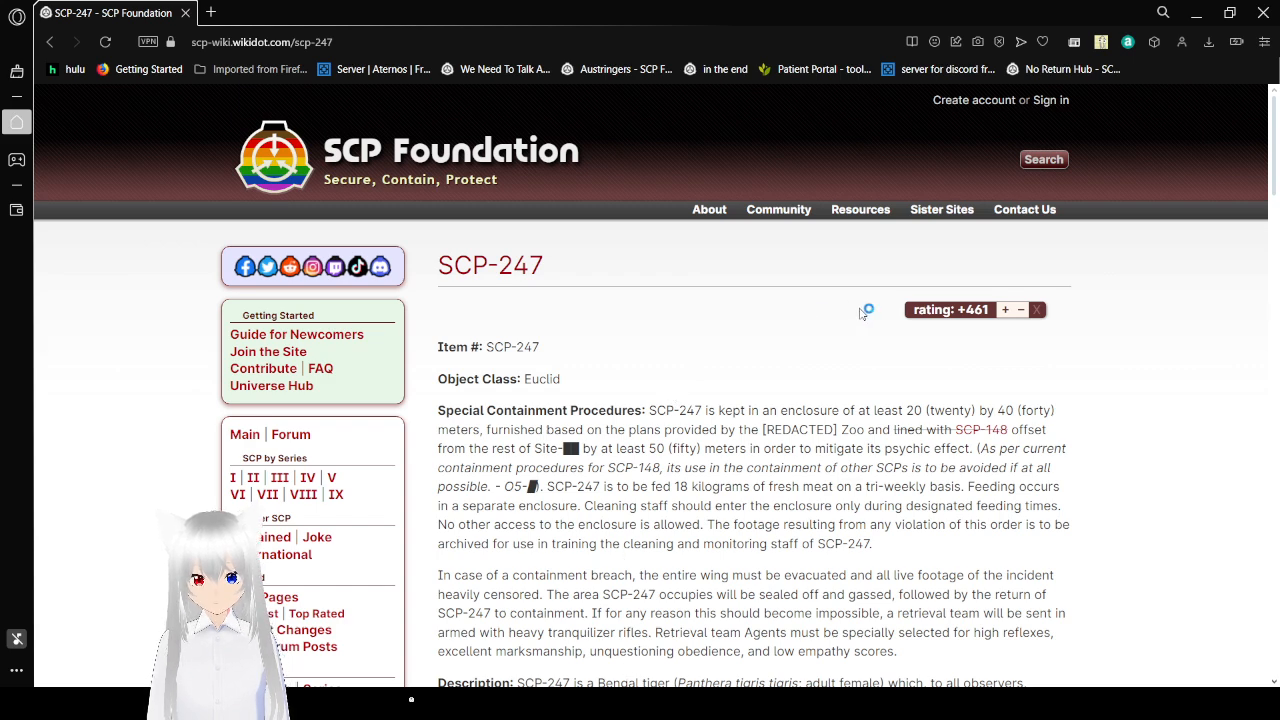
{"action": "mouse_move", "coordinate": [1106, 408]}
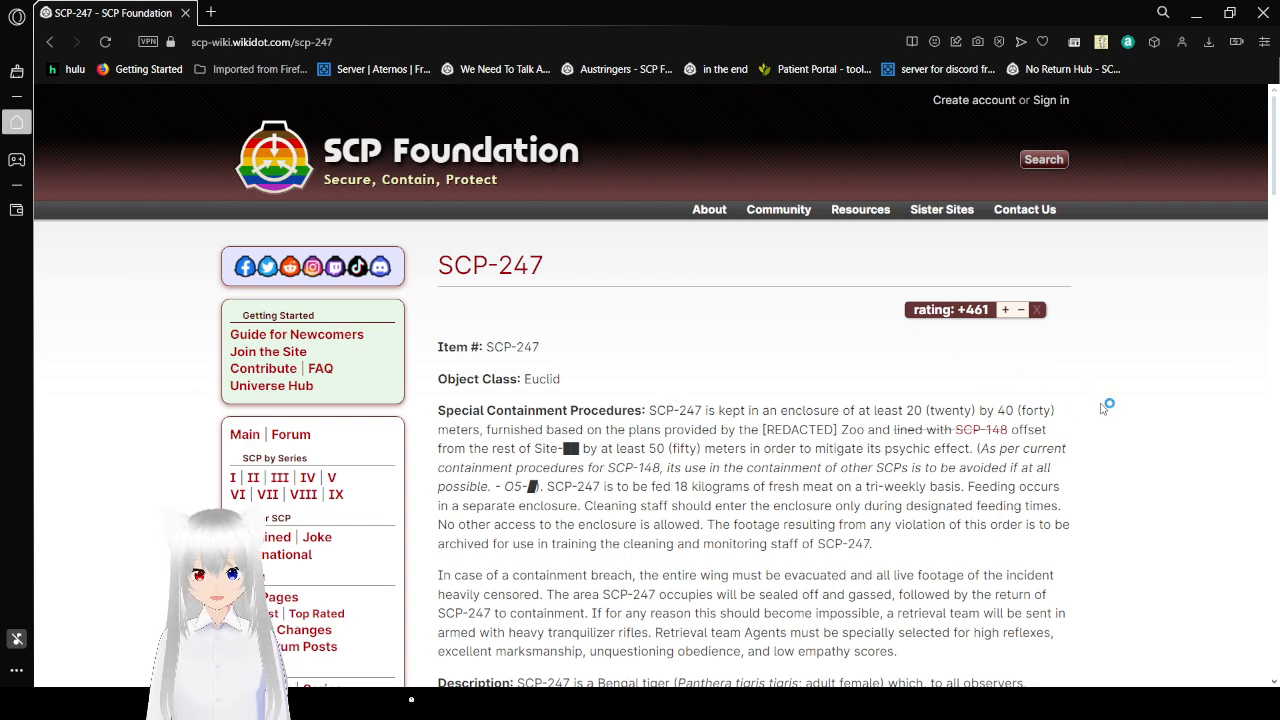
{"action": "scroll", "scroll_direction": "down", "scroll_amount": 3}
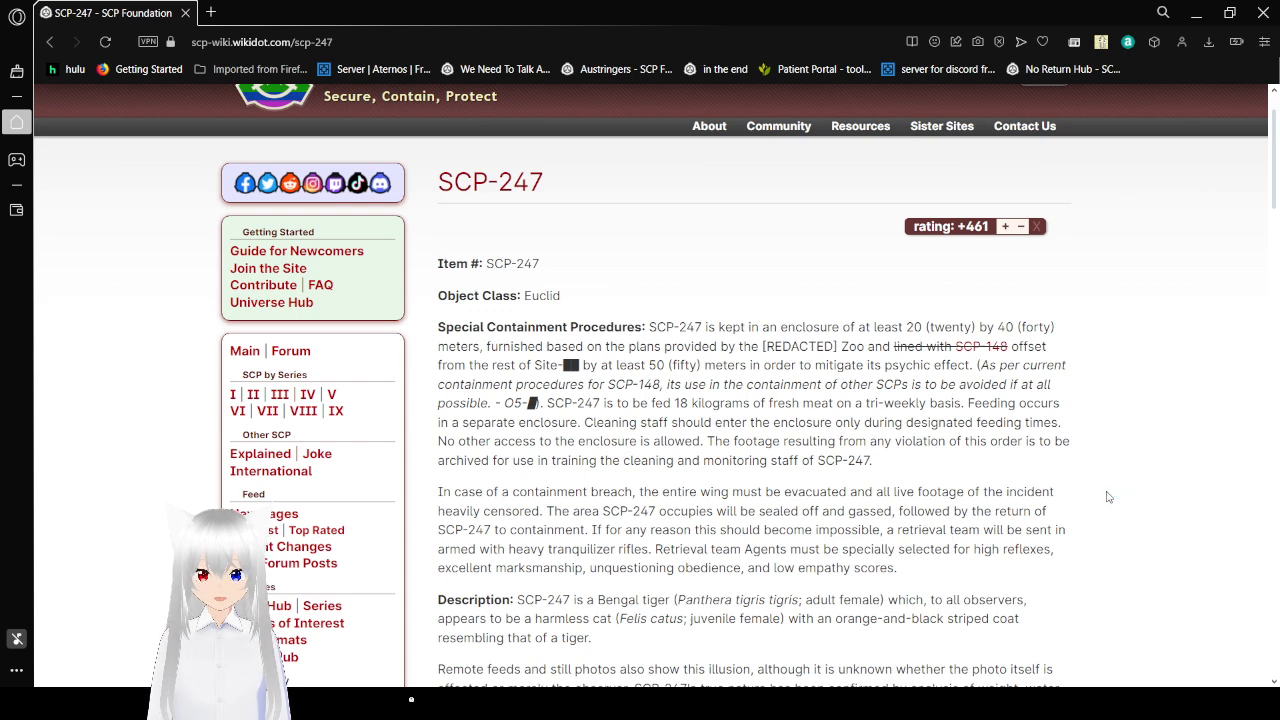
{"action": "scroll", "scroll_direction": "down", "scroll_amount": 3}
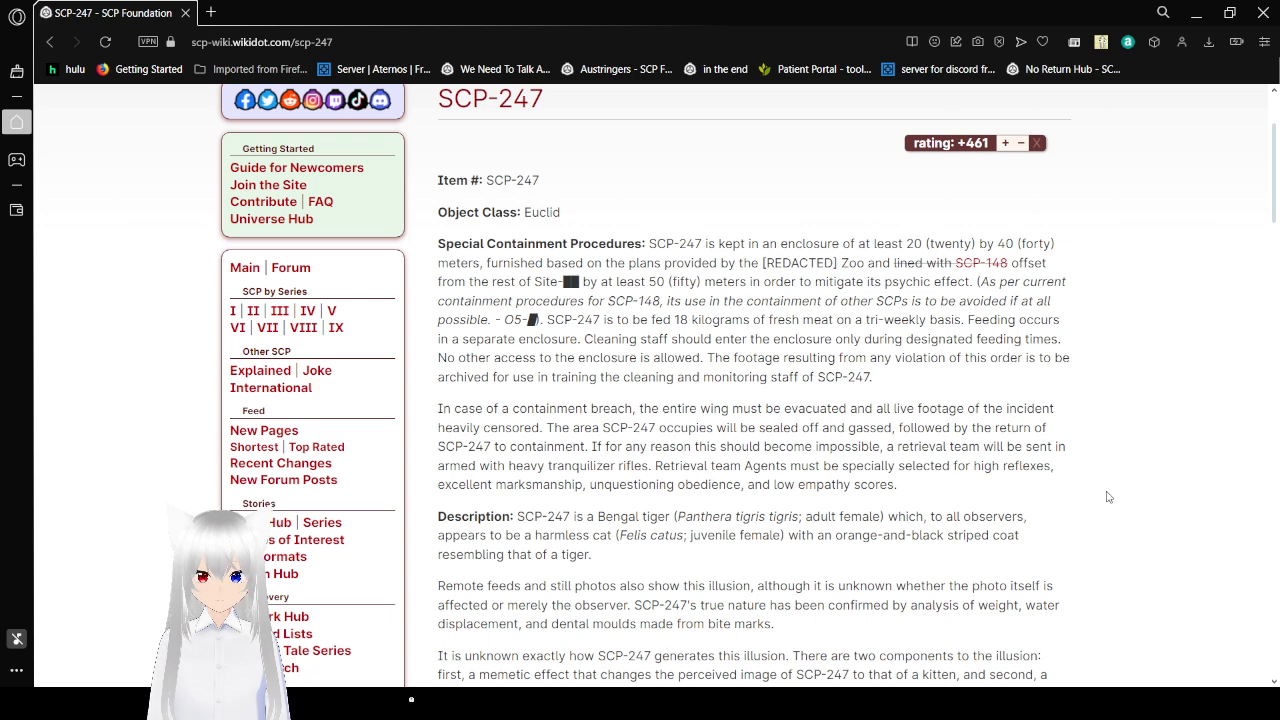
{"action": "scroll", "scroll_direction": "down", "scroll_amount": 3}
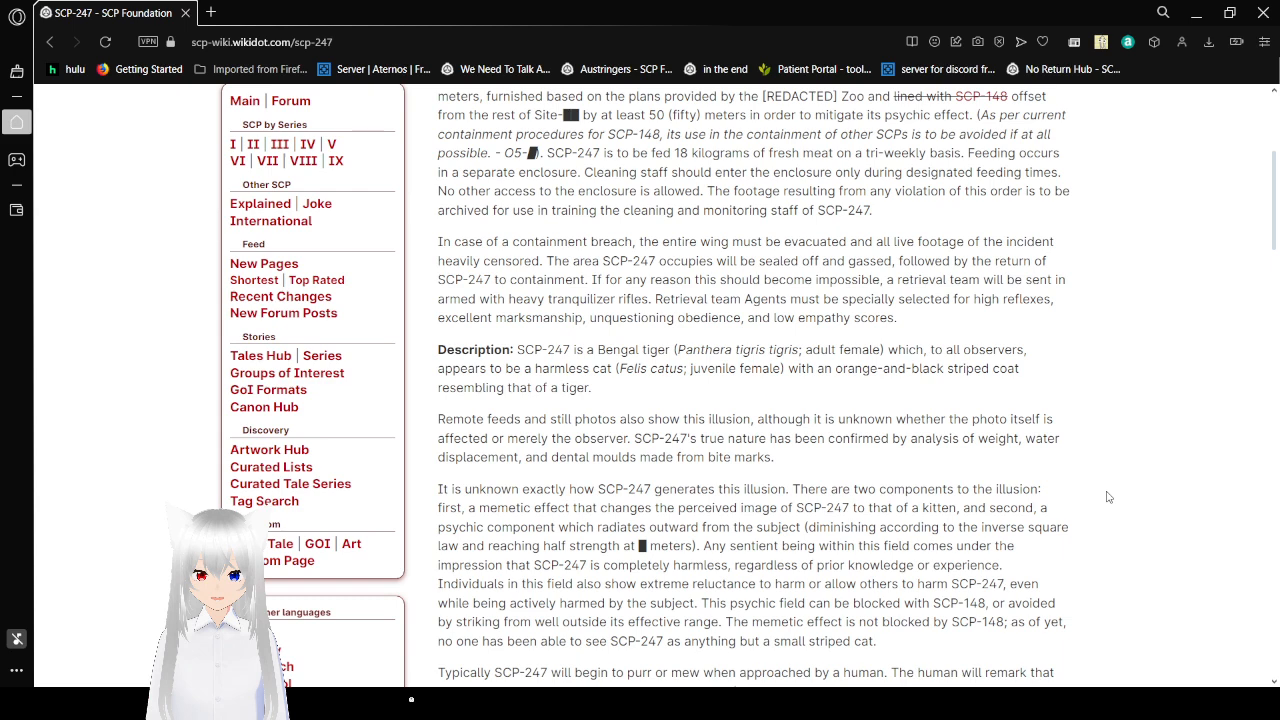
{"action": "scroll", "scroll_direction": "down", "scroll_amount": 3}
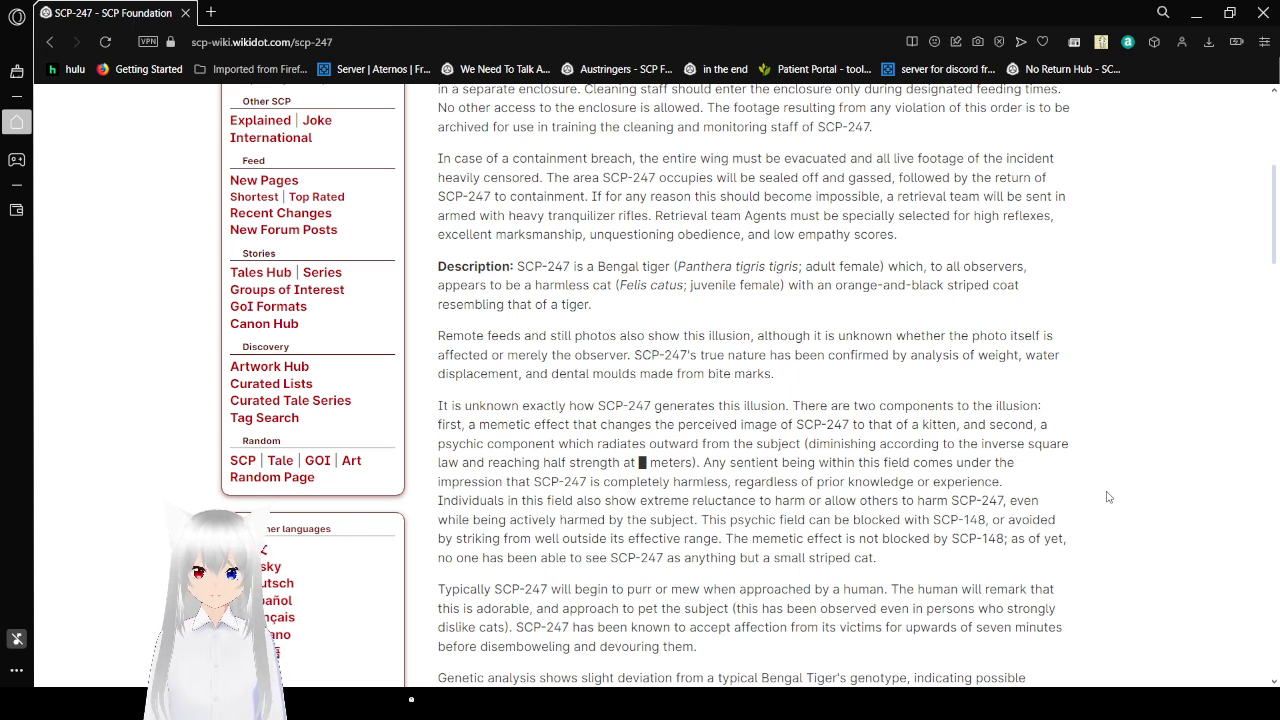
{"action": "scroll", "scroll_direction": "down", "scroll_amount": 3}
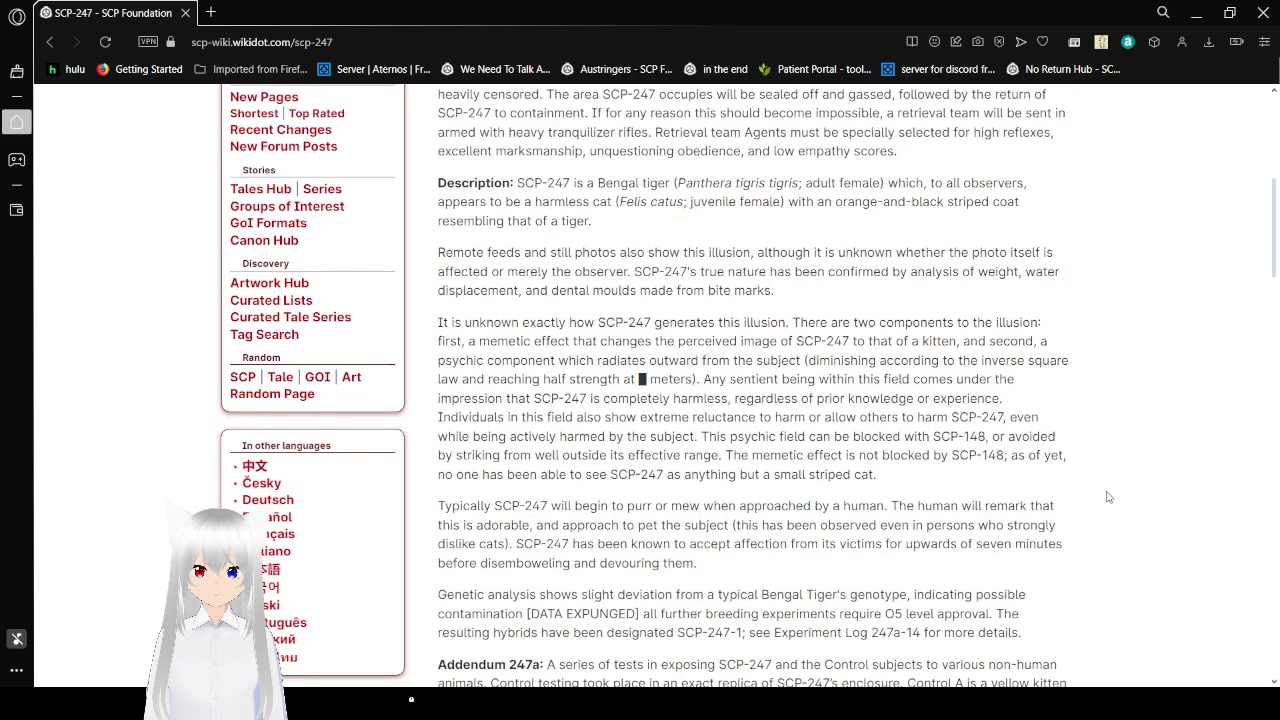
{"action": "scroll", "scroll_direction": "down", "scroll_amount": 3}
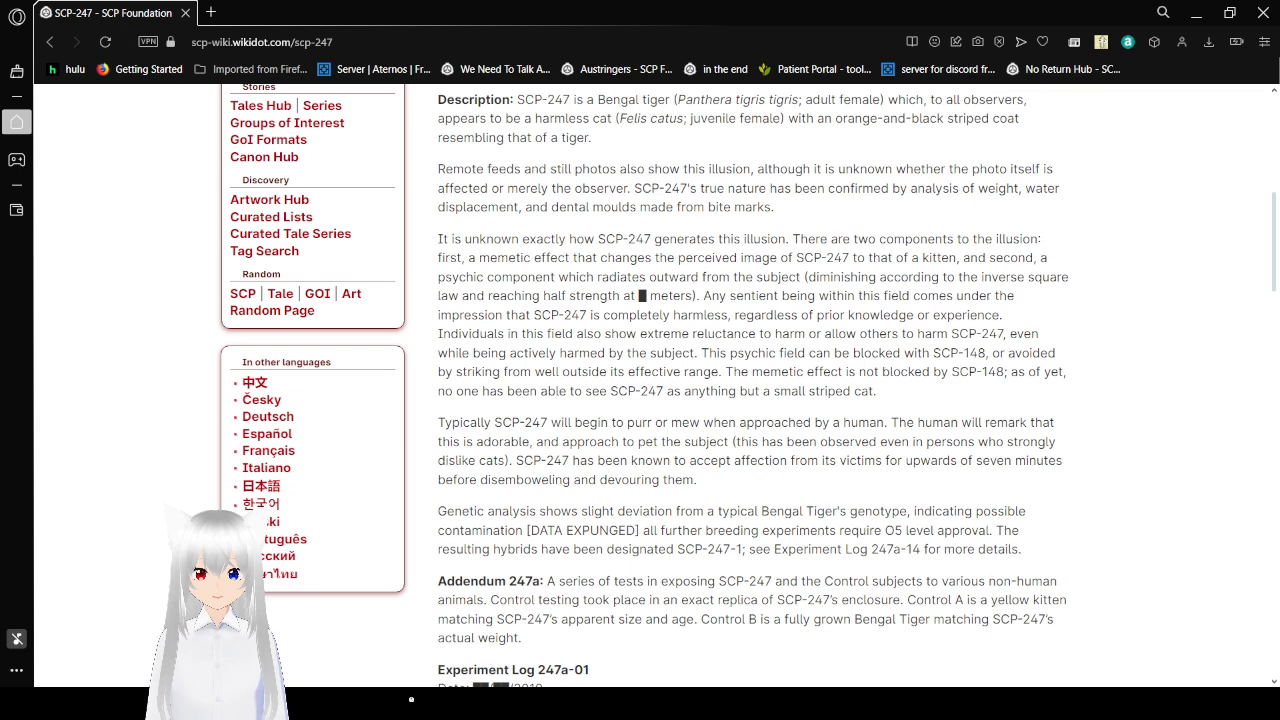
{"action": "mouse_move", "coordinate": [896, 652]}
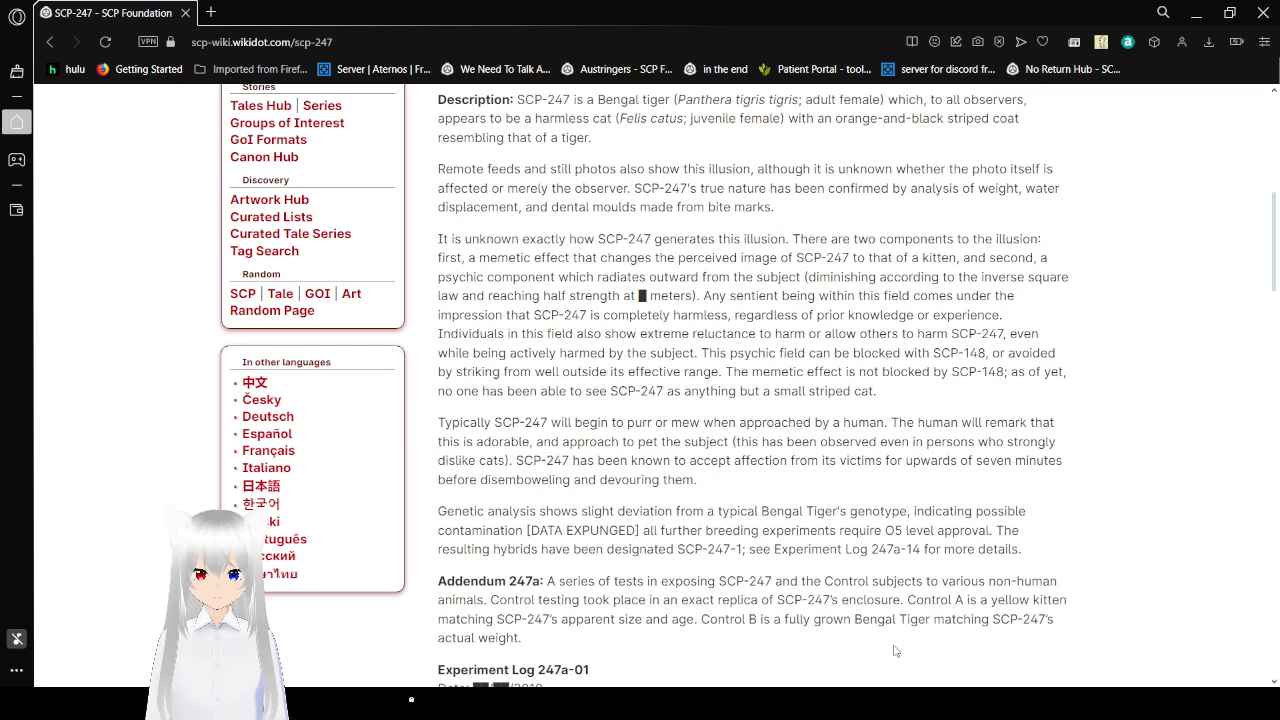
{"action": "mouse_move", "coordinate": [1088, 448]}
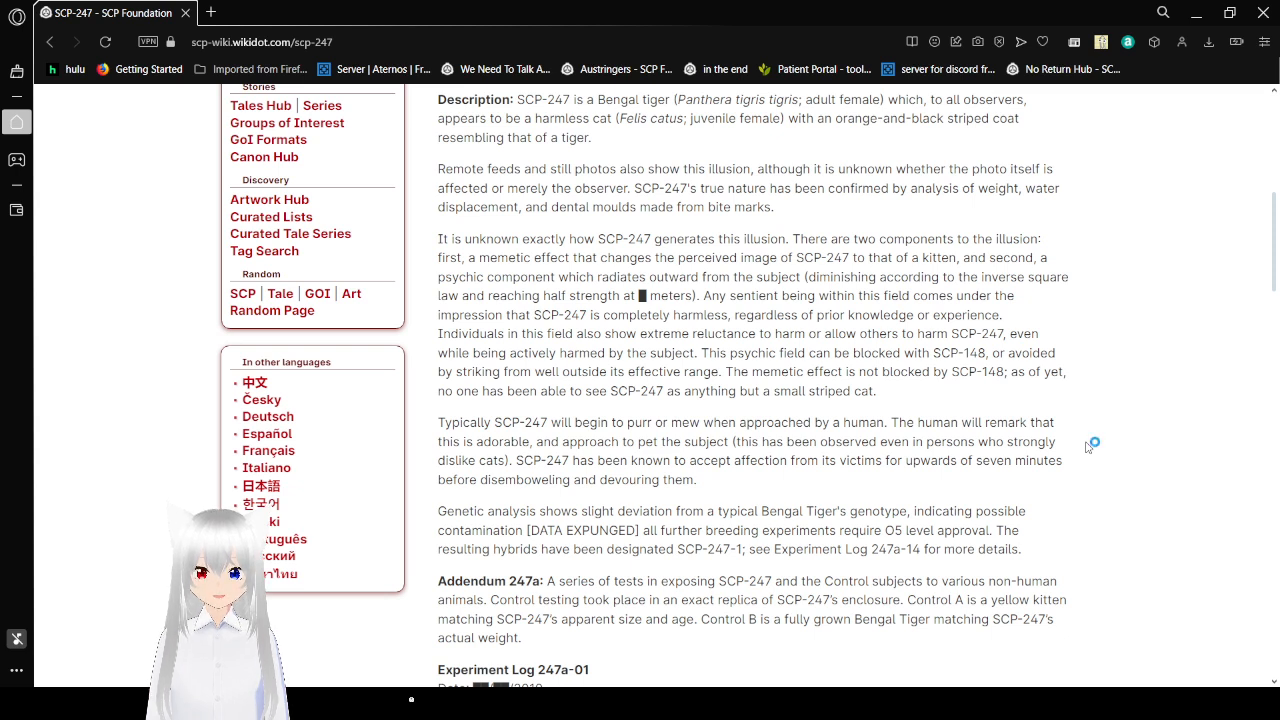
{"action": "scroll", "scroll_direction": "down", "scroll_amount": 3}
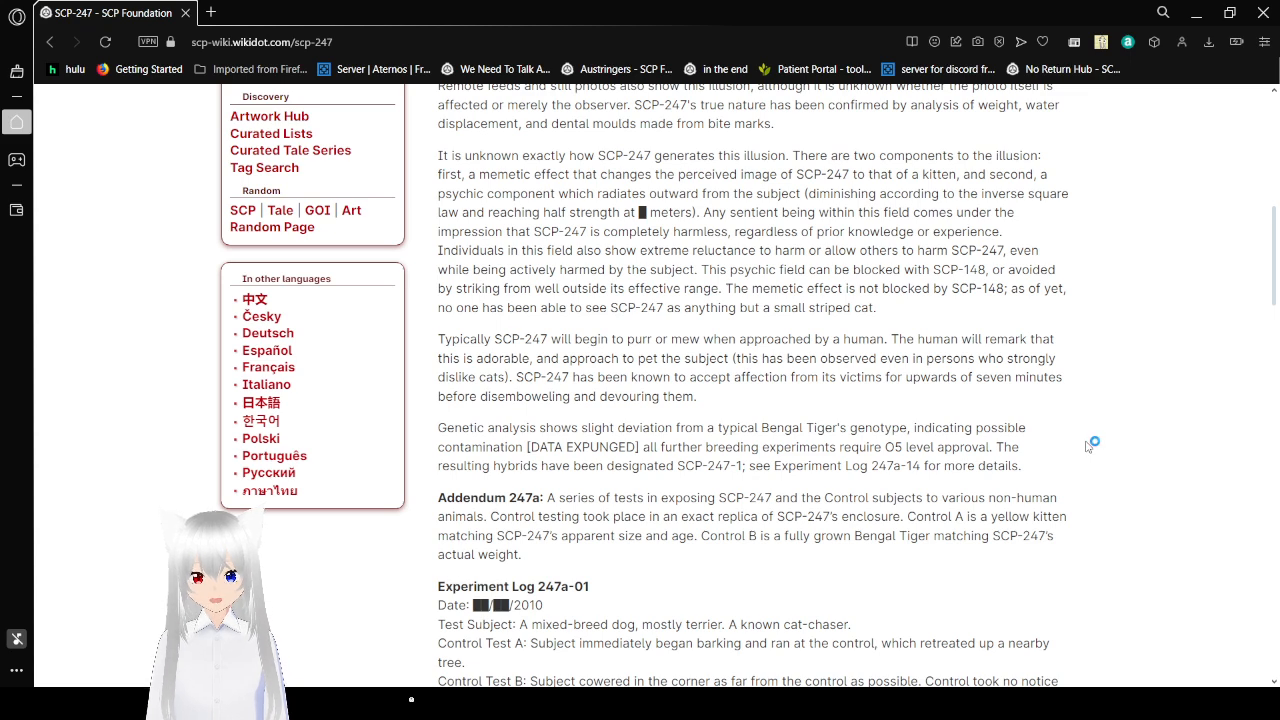
{"action": "scroll", "scroll_direction": "down", "scroll_amount": 3}
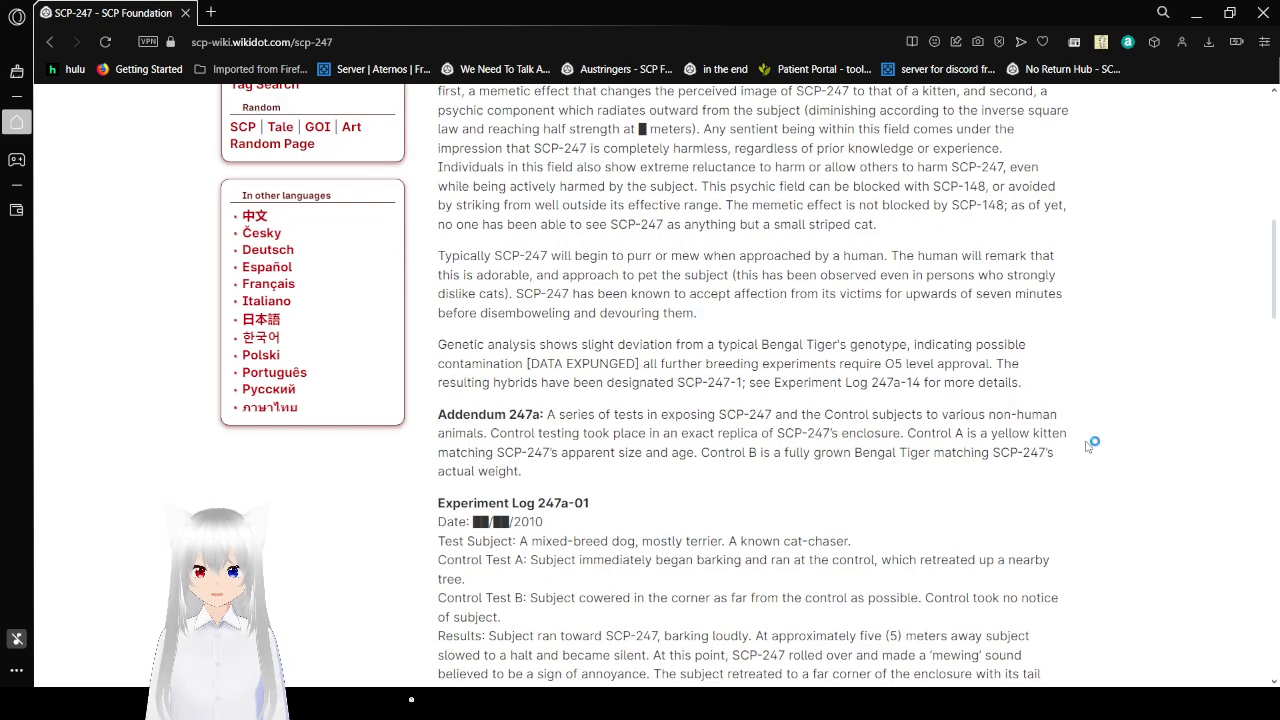
{"action": "scroll", "scroll_direction": "down", "scroll_amount": 3}
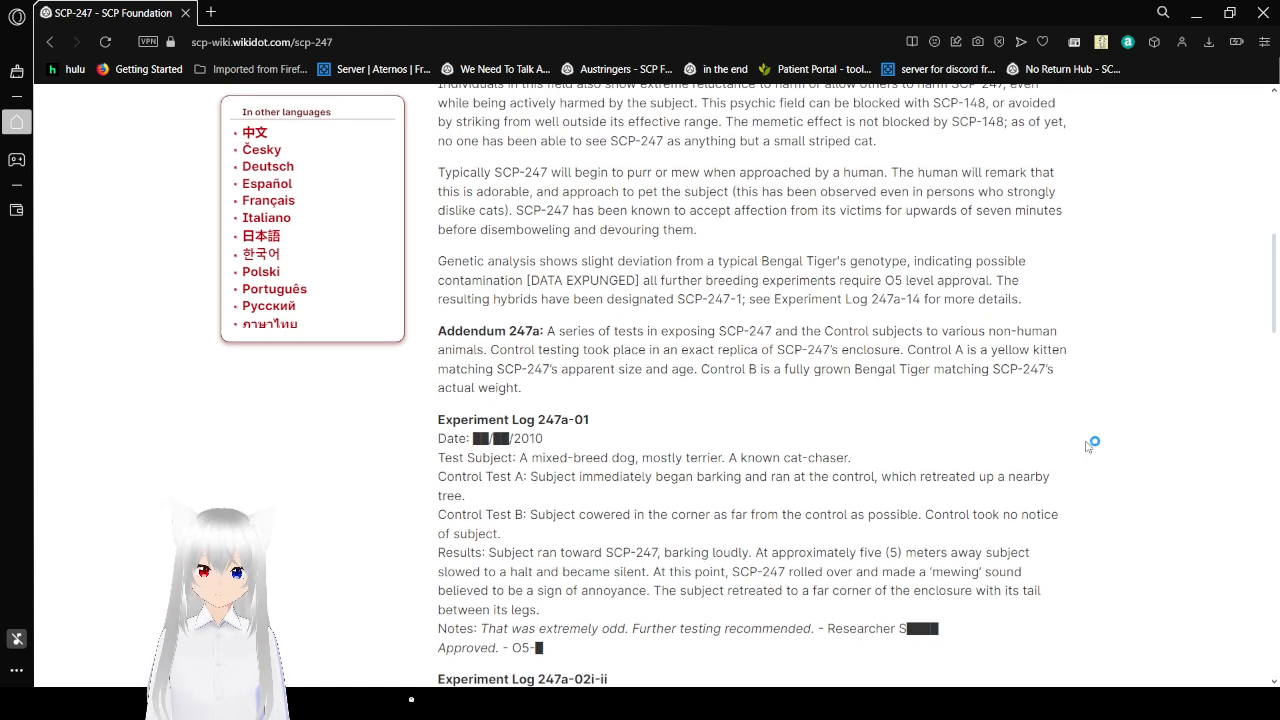
{"action": "mouse_move", "coordinate": [1088, 446]}
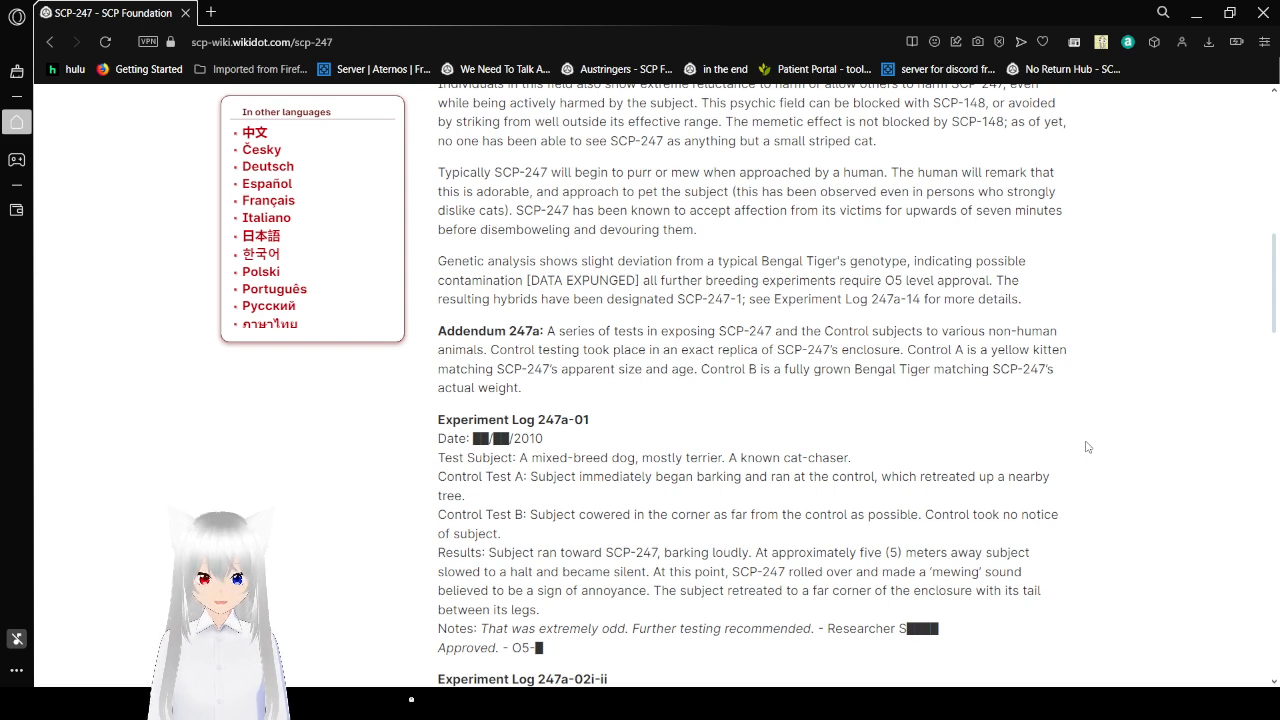
{"action": "scroll", "scroll_direction": "down", "scroll_amount": 3}
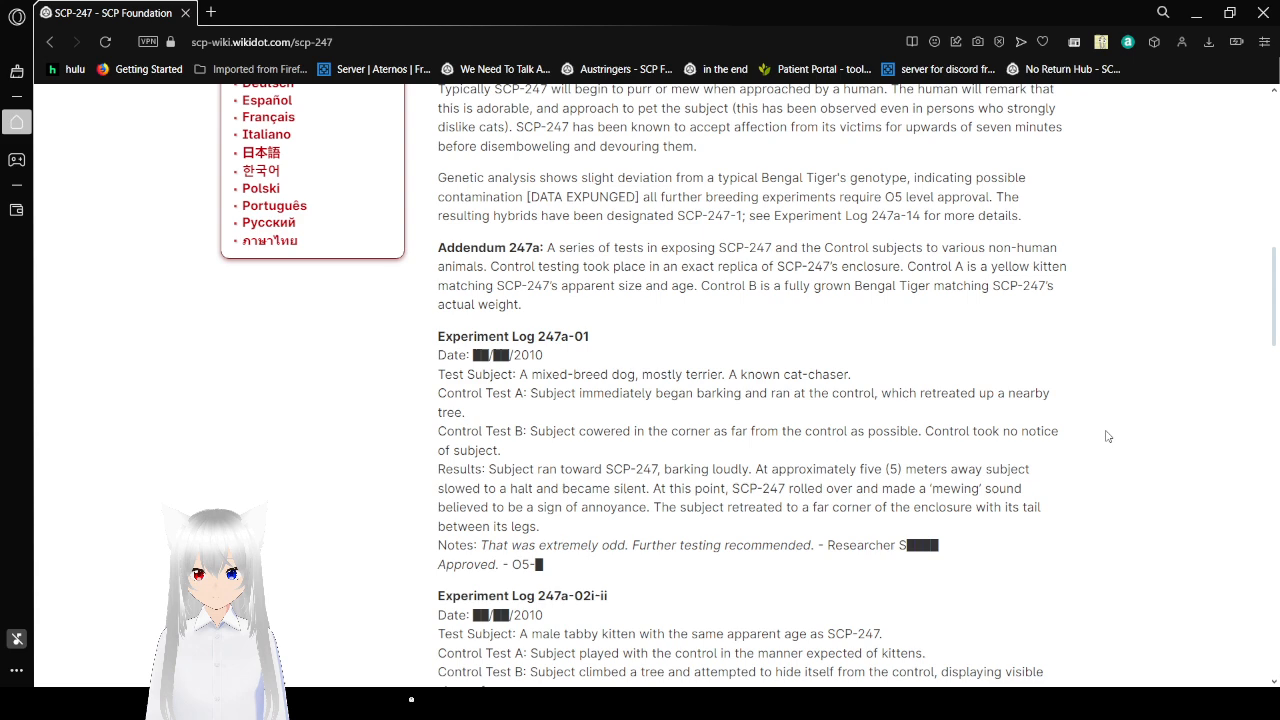
{"action": "scroll", "scroll_direction": "down", "scroll_amount": 3}
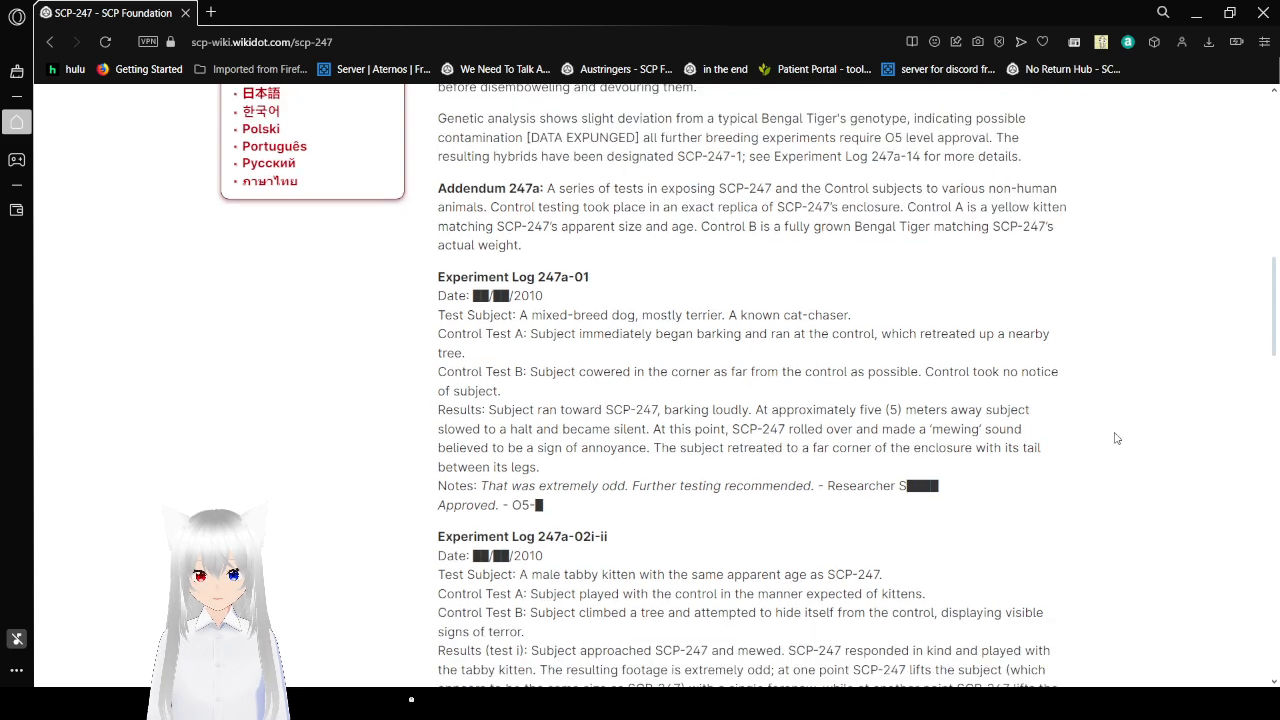
{"action": "scroll", "scroll_direction": "down", "scroll_amount": 3}
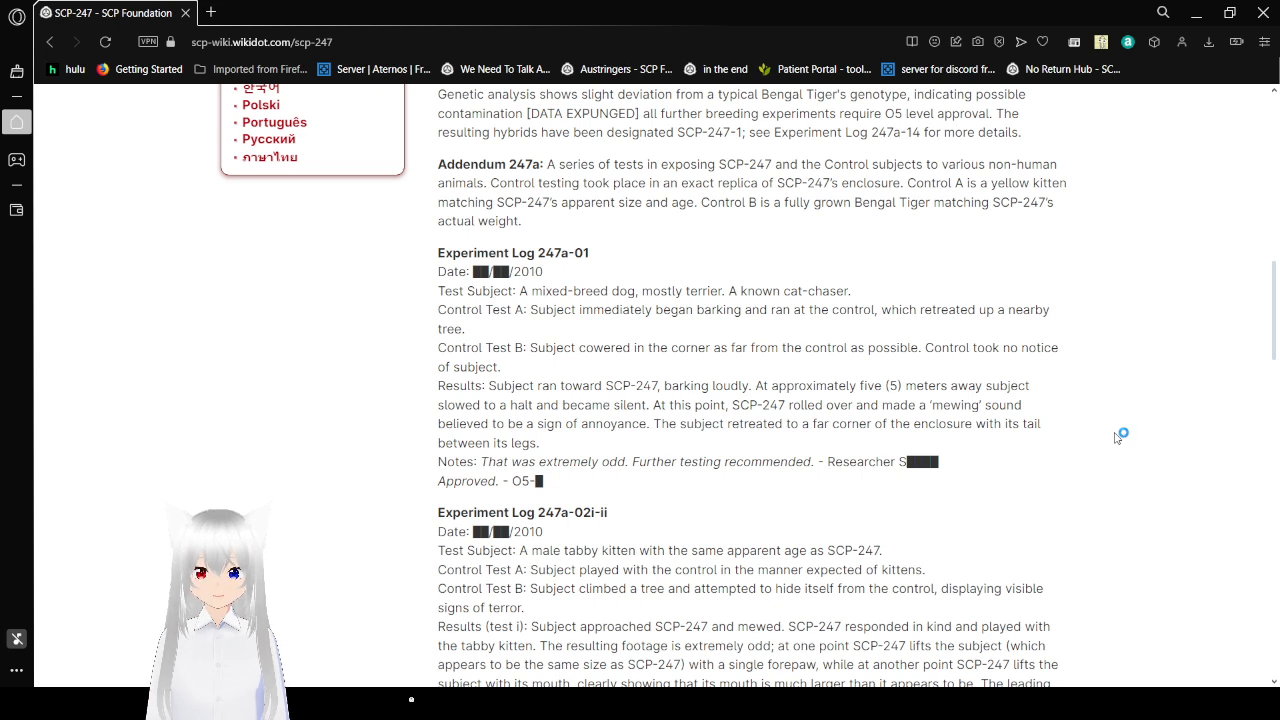
{"action": "mouse_move", "coordinate": [1116, 440]}
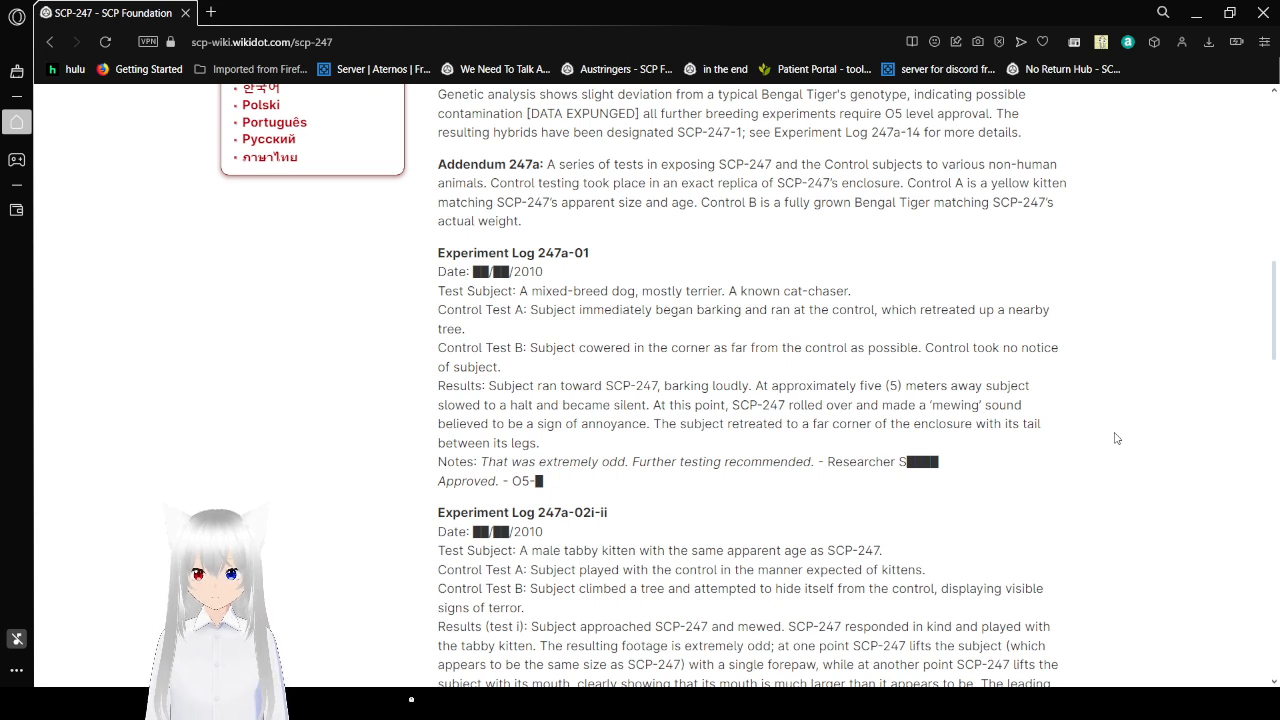
{"action": "scroll", "scroll_direction": "down", "scroll_amount": 3}
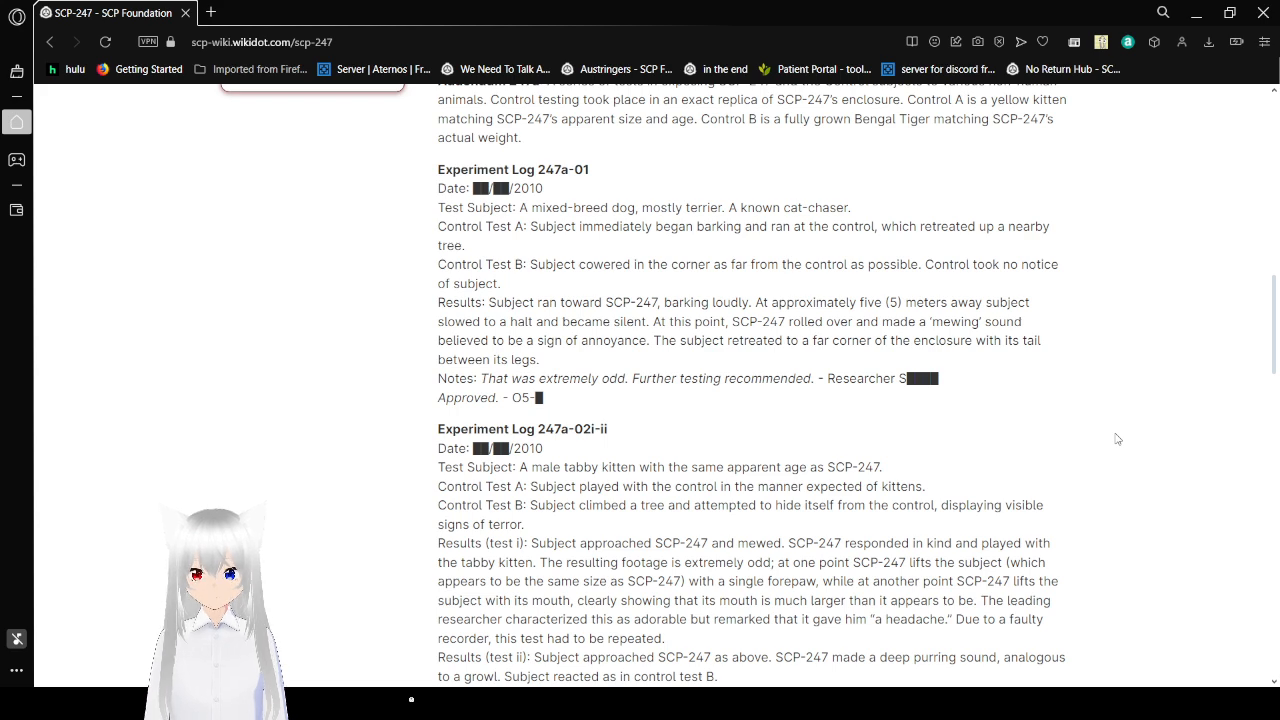
{"action": "scroll", "scroll_direction": "down", "scroll_amount": 3}
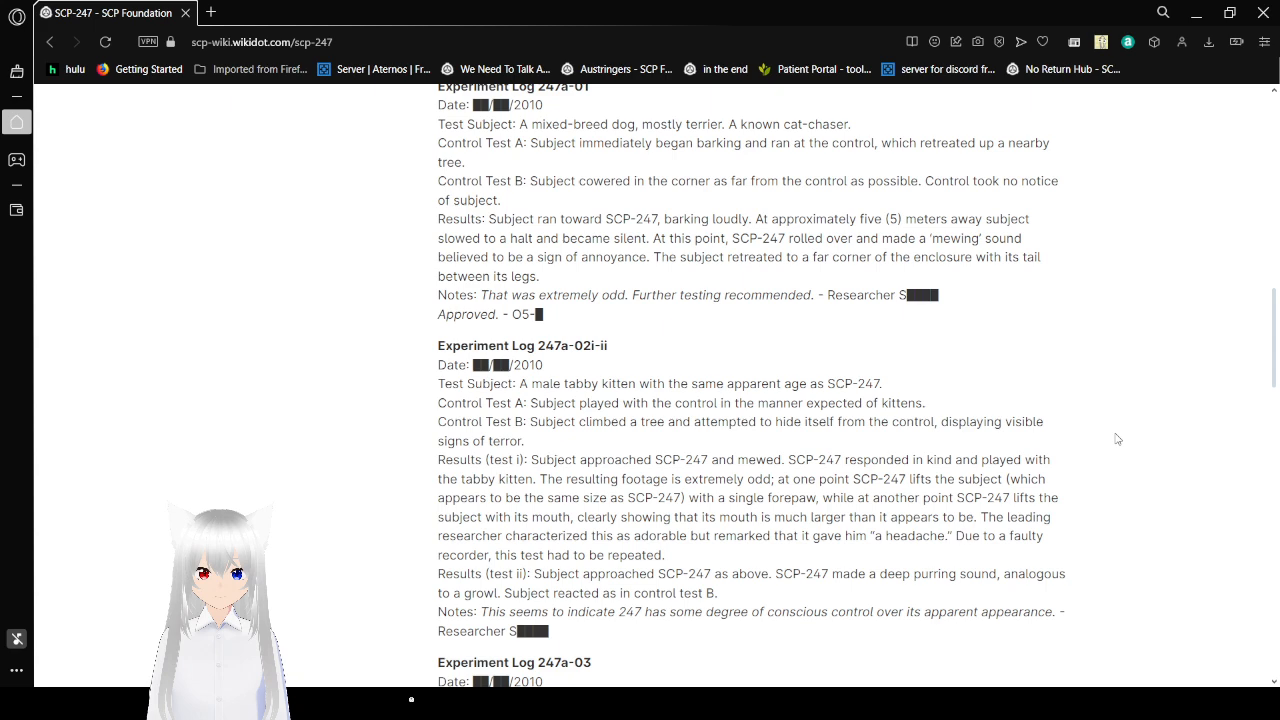
{"action": "mouse_move", "coordinate": [1124, 440]}
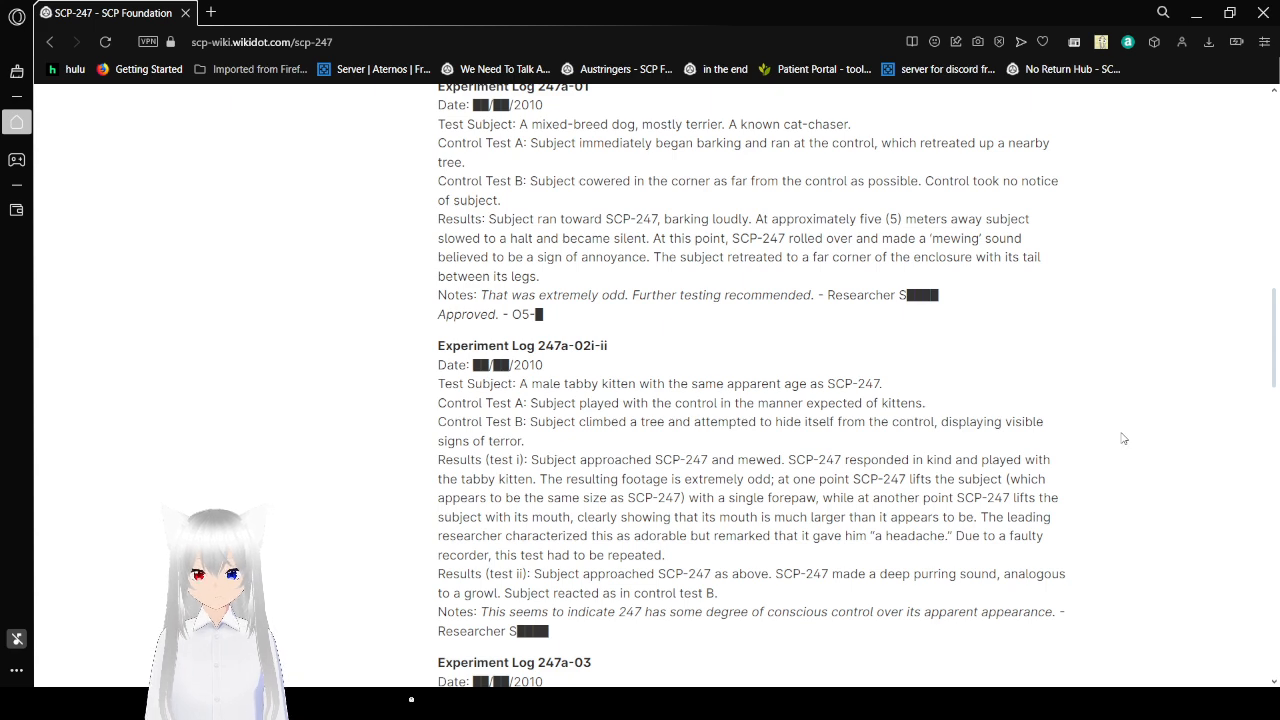
{"action": "scroll", "scroll_direction": "down", "scroll_amount": 3}
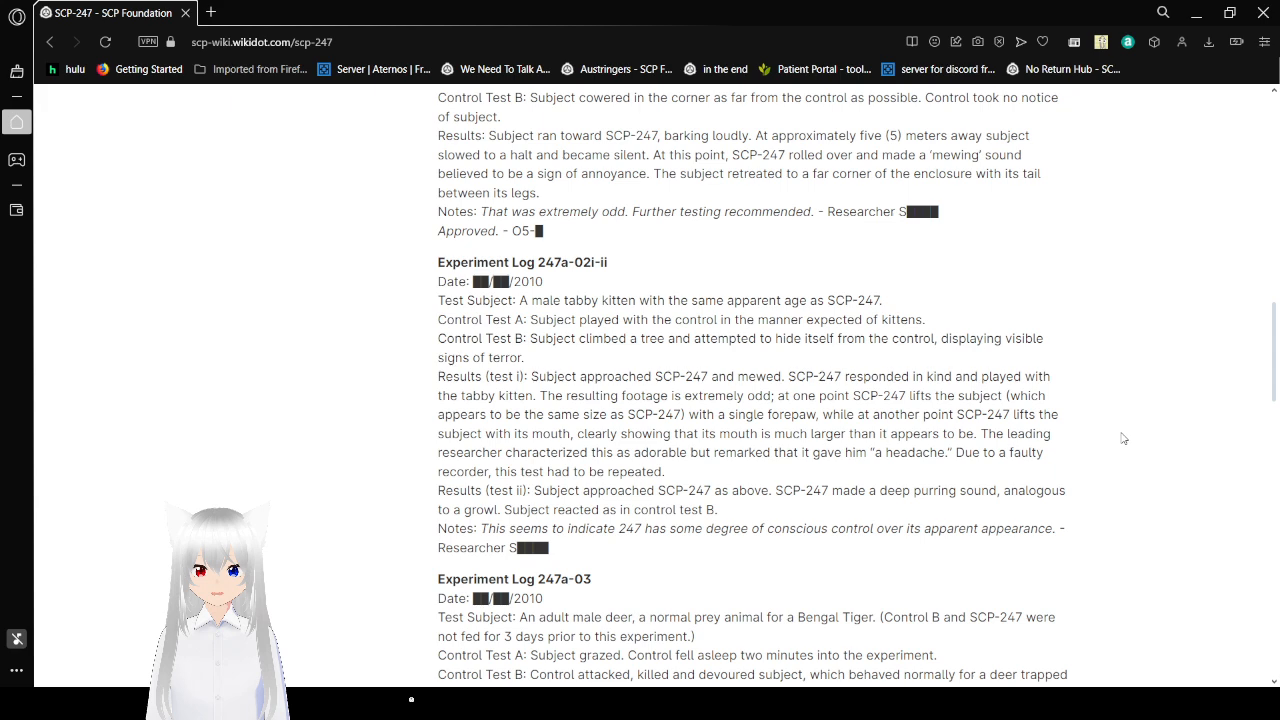
{"action": "scroll", "scroll_direction": "down", "scroll_amount": 3}
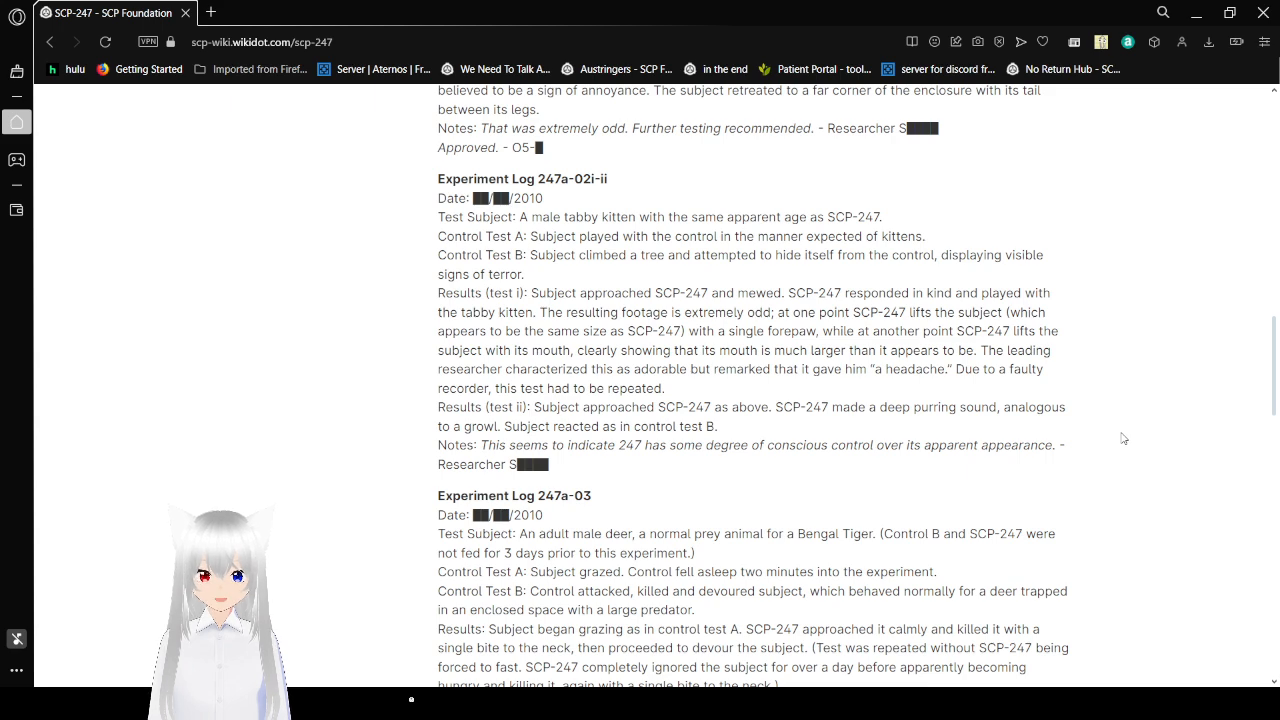
{"action": "scroll", "scroll_direction": "down", "scroll_amount": 3}
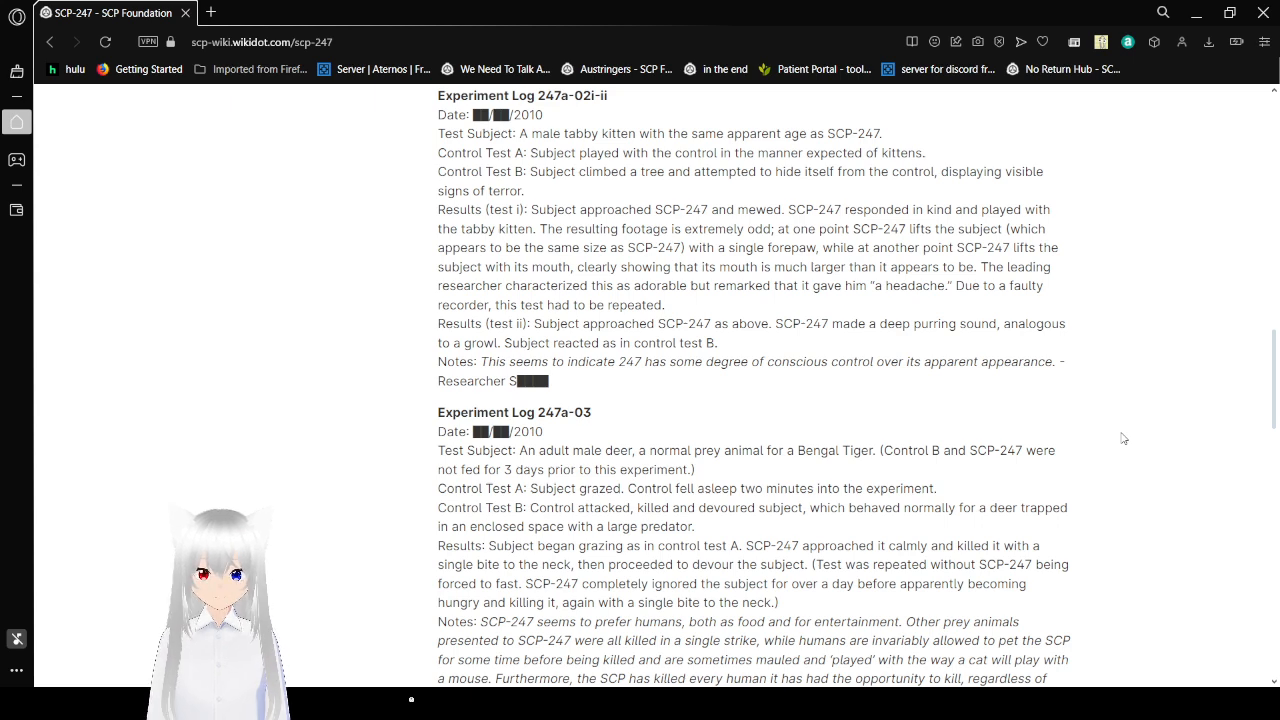
{"action": "scroll", "scroll_direction": "down", "scroll_amount": 3}
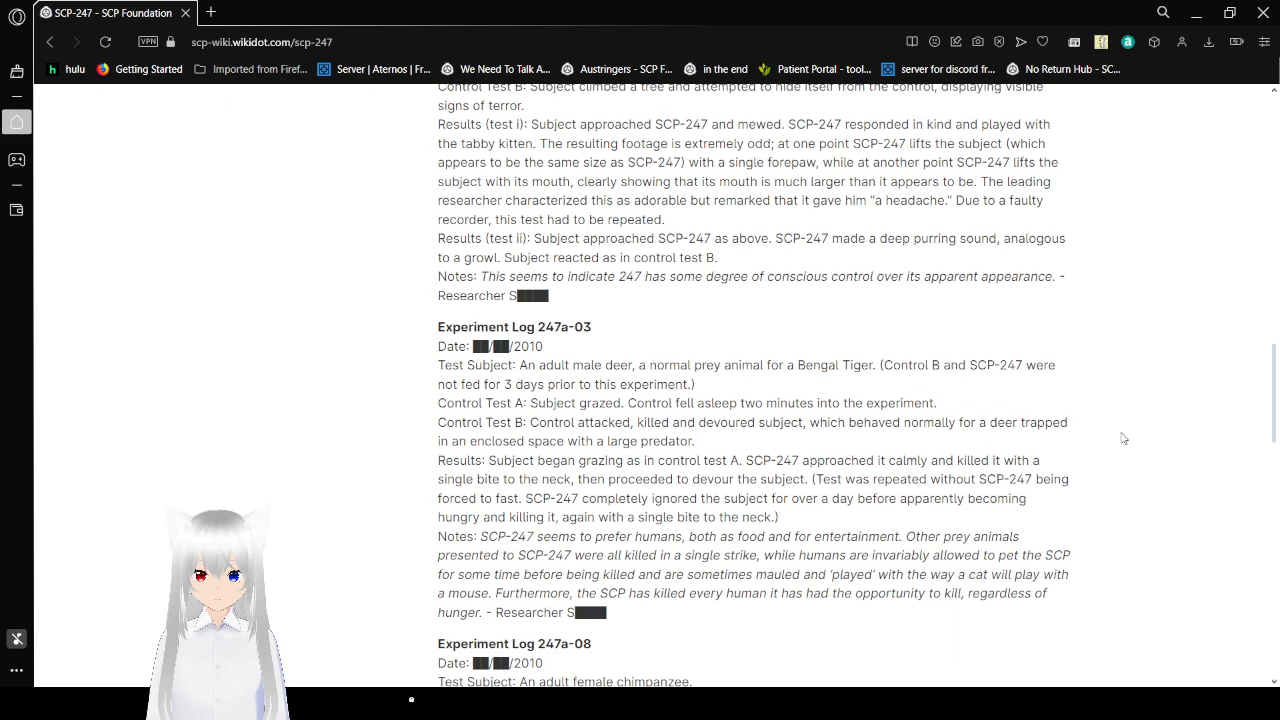
{"action": "scroll", "scroll_direction": "down", "scroll_amount": 3}
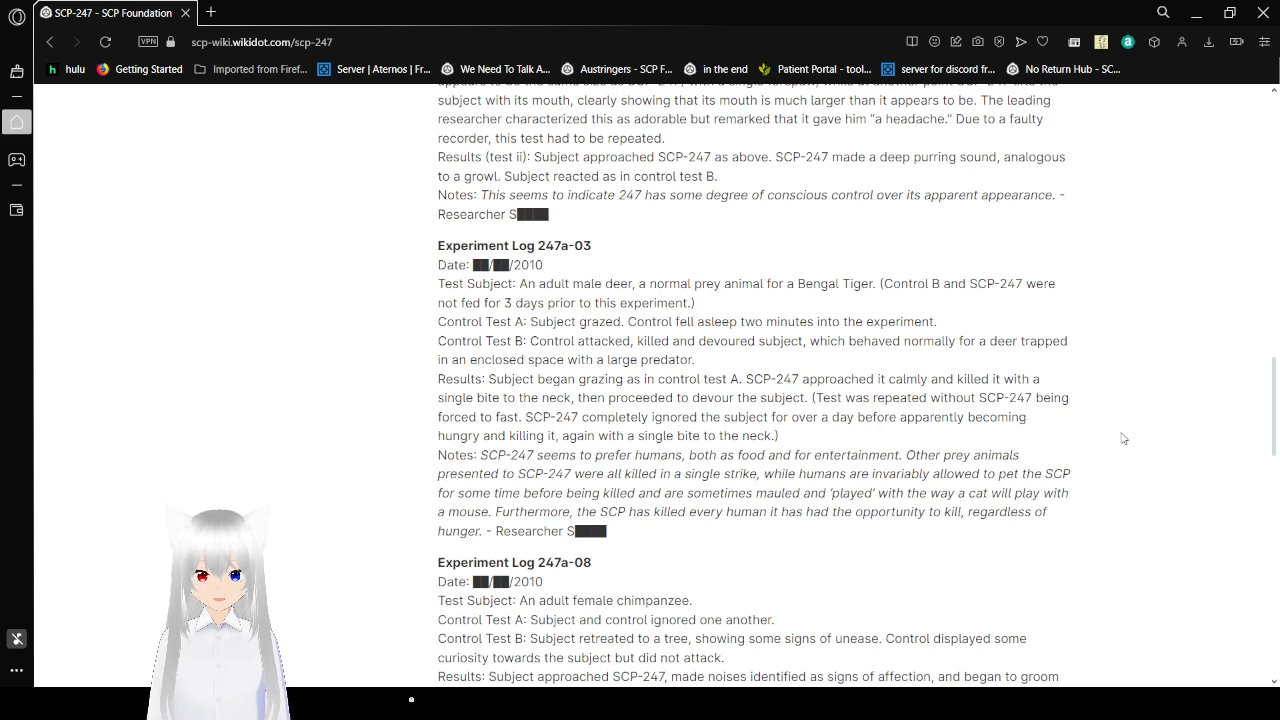
{"action": "scroll", "scroll_direction": "down", "scroll_amount": 3}
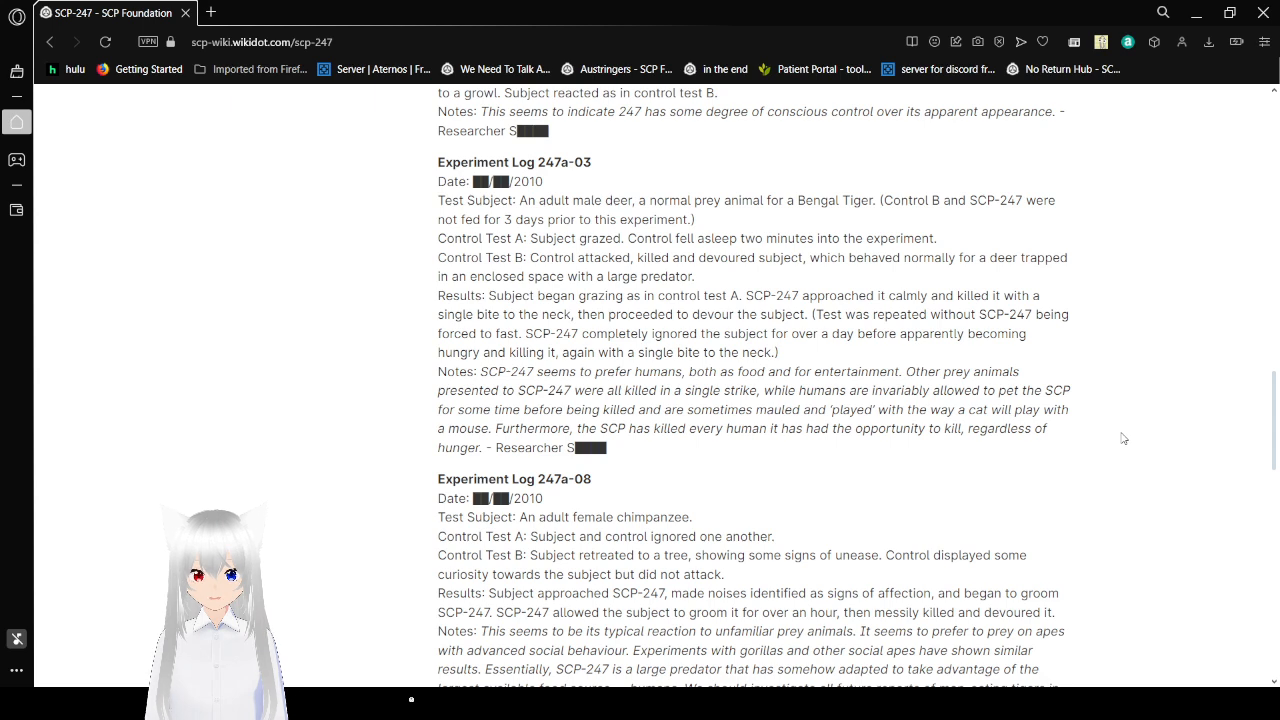
{"action": "scroll", "scroll_direction": "down", "scroll_amount": 3}
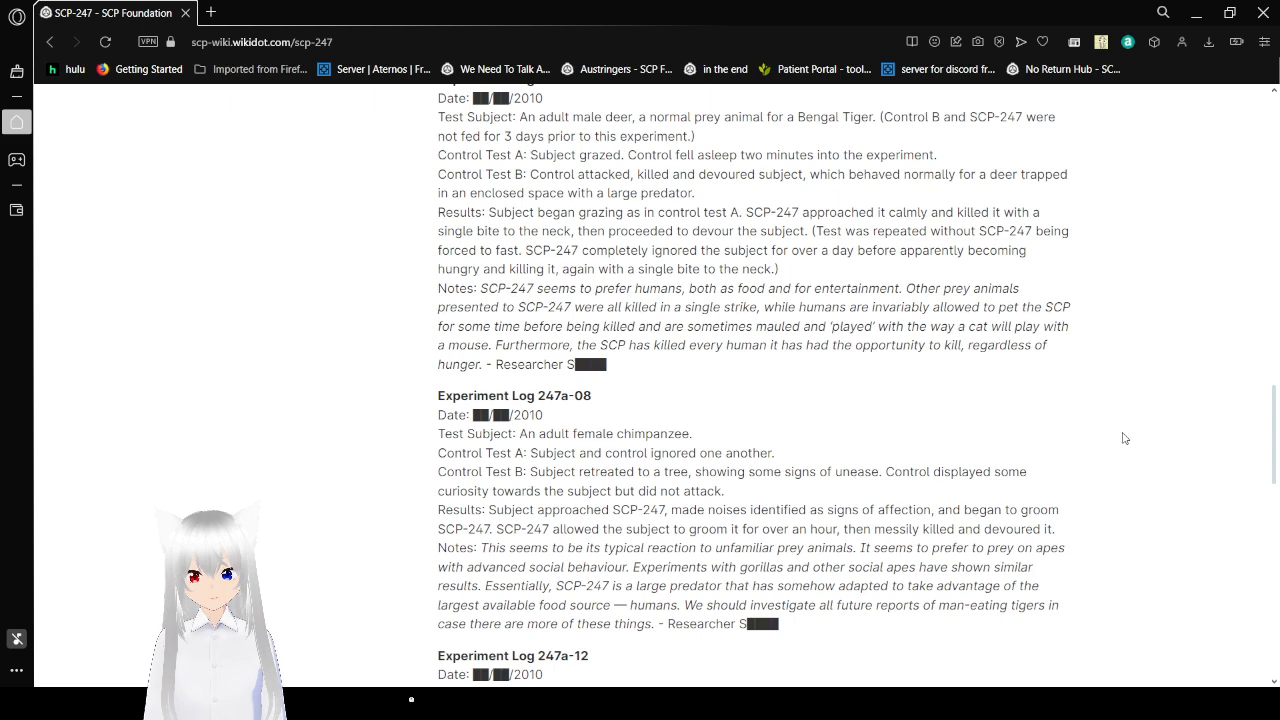
{"action": "scroll", "scroll_direction": "down", "scroll_amount": 3}
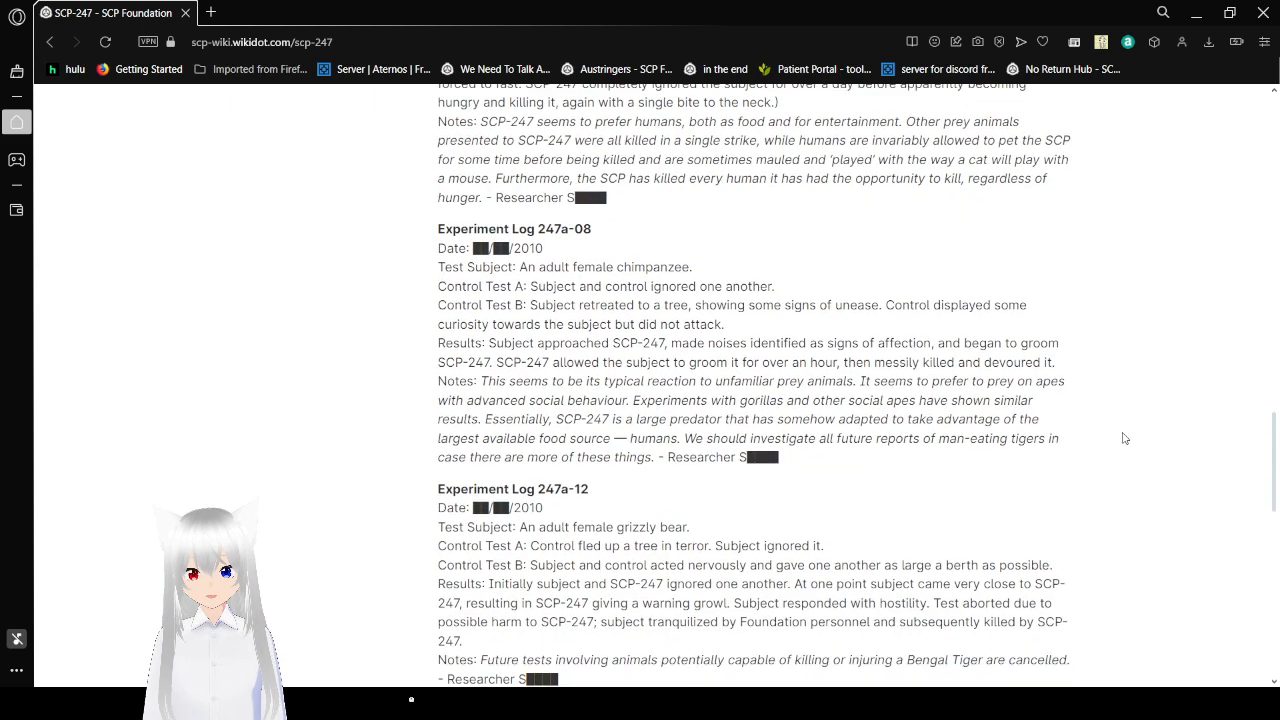
{"action": "scroll", "scroll_direction": "down", "scroll_amount": 3}
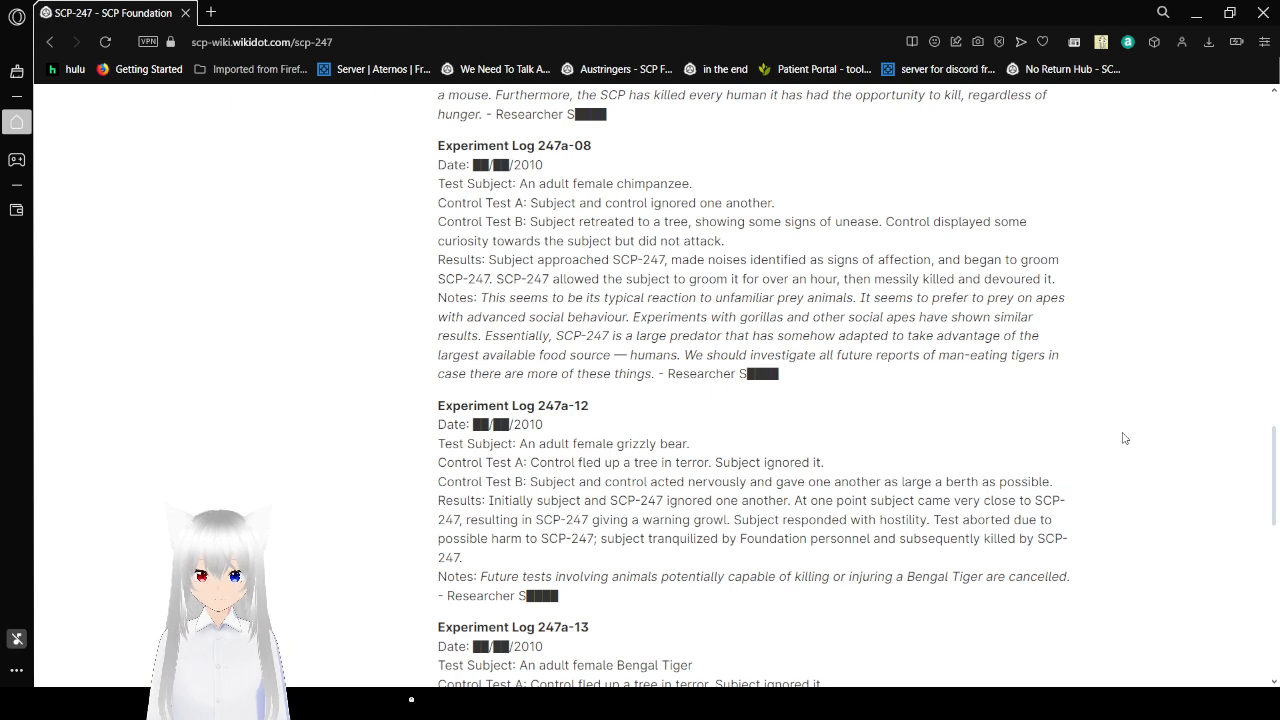
{"action": "scroll", "scroll_direction": "down", "scroll_amount": 3}
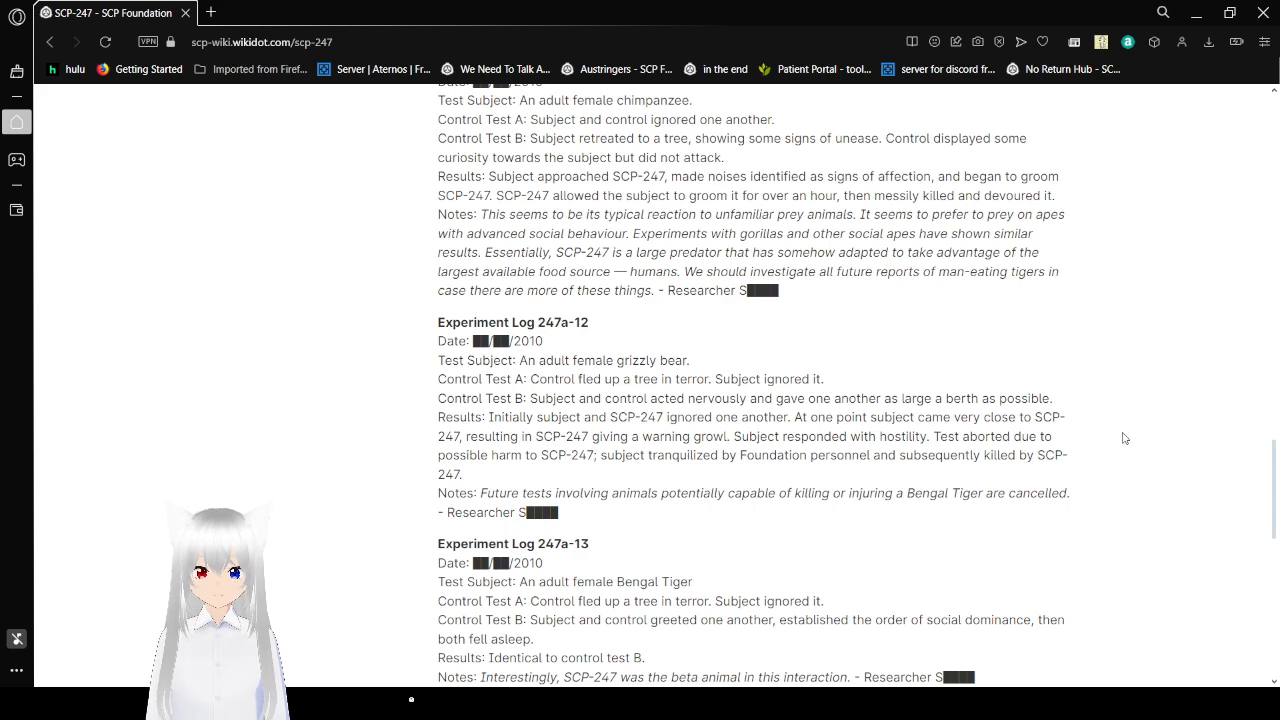
{"action": "scroll", "scroll_direction": "down", "scroll_amount": 3}
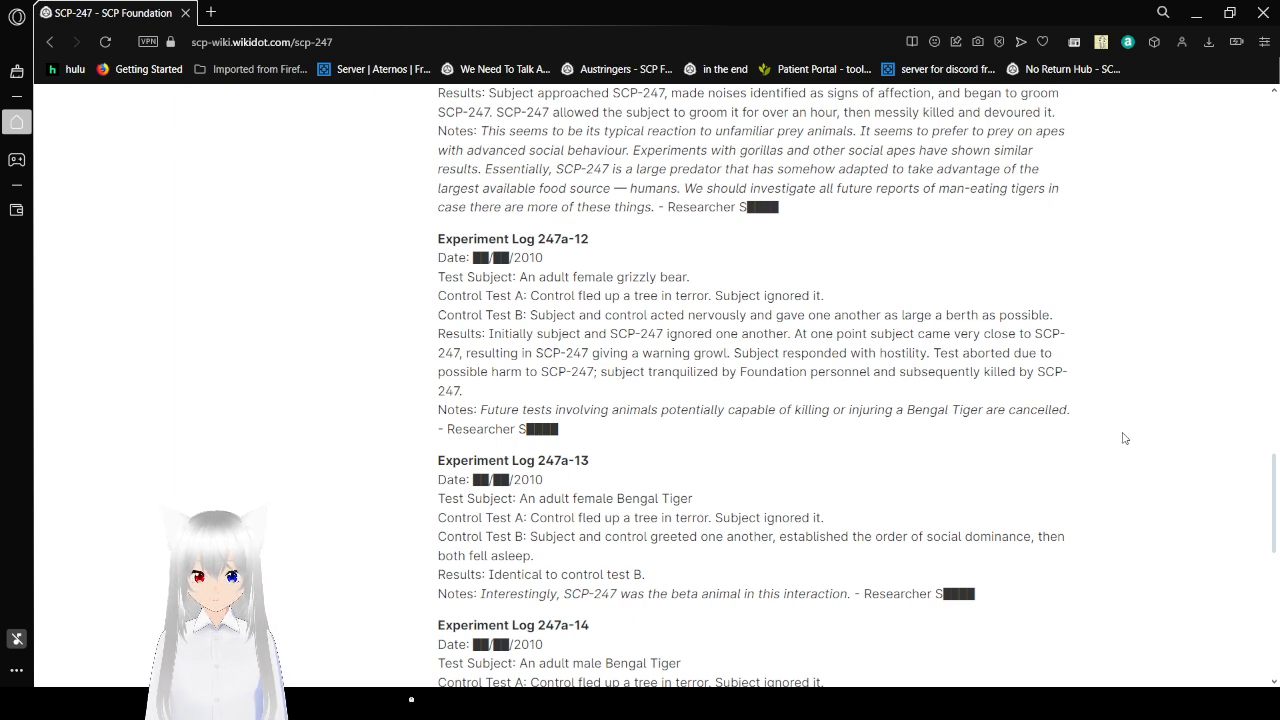
{"action": "scroll", "scroll_direction": "down", "scroll_amount": 3}
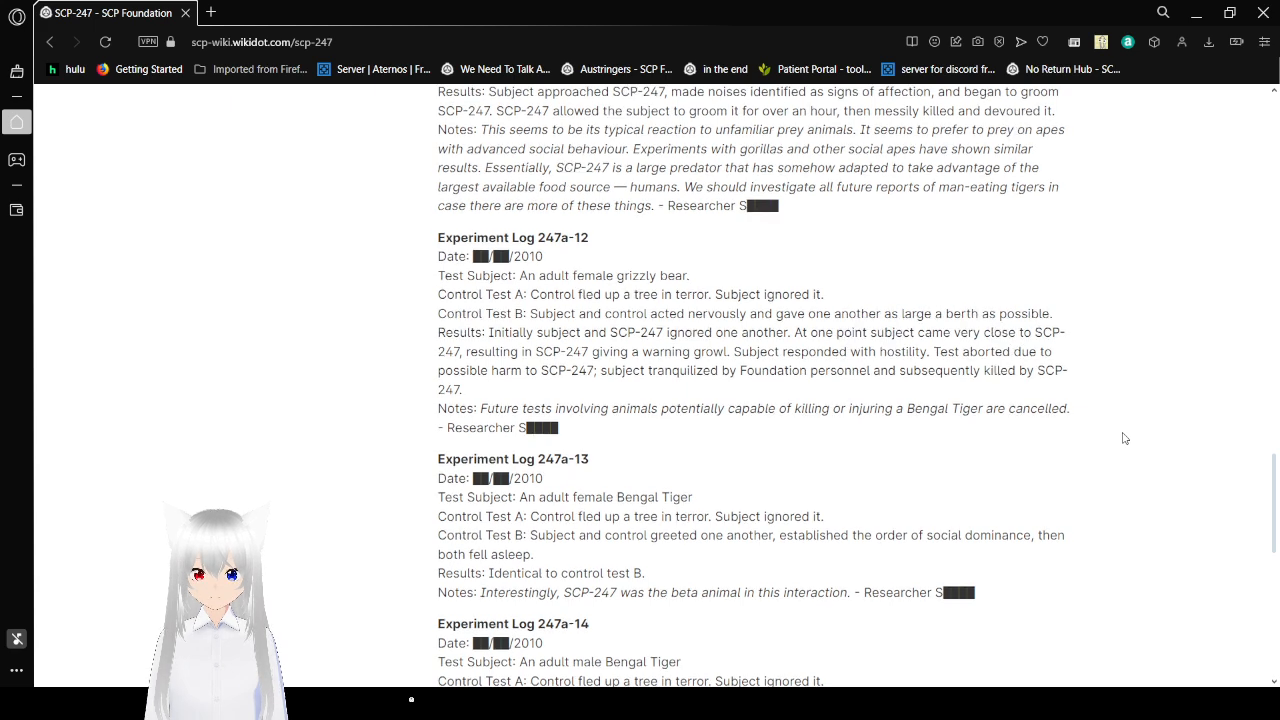
{"action": "scroll", "scroll_direction": "down", "scroll_amount": 3}
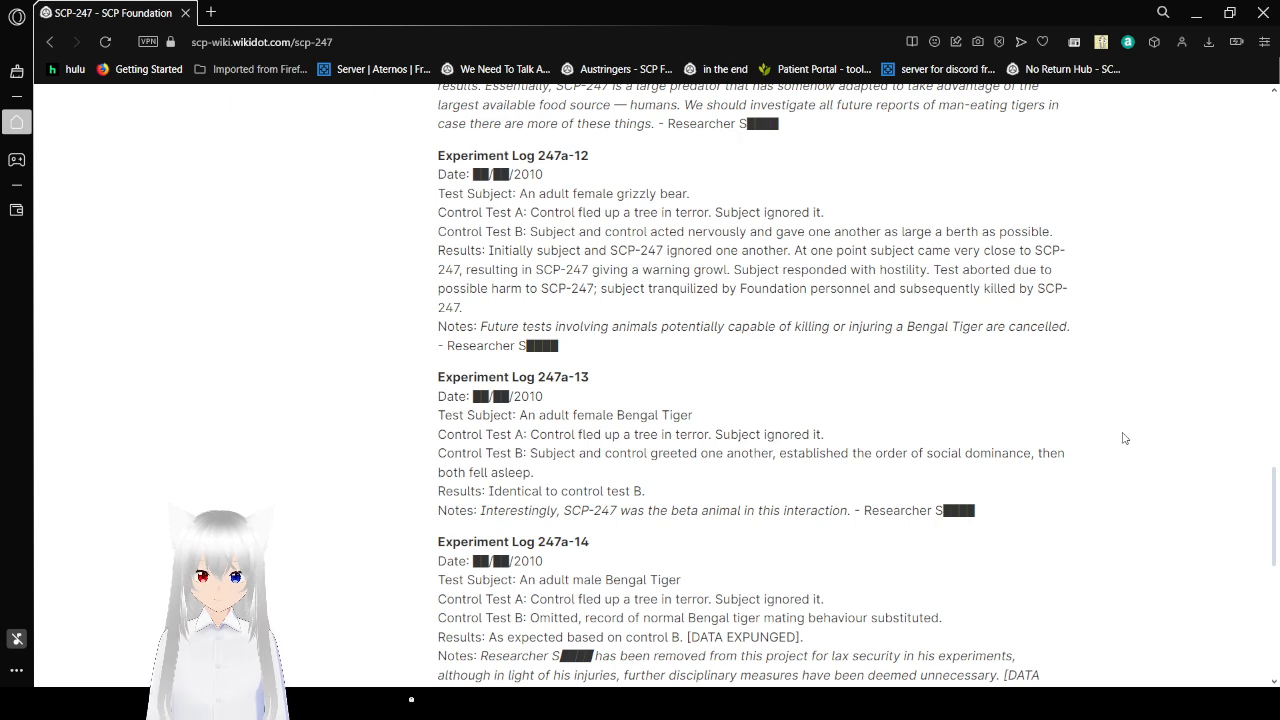
{"action": "scroll", "scroll_direction": "down", "scroll_amount": 3}
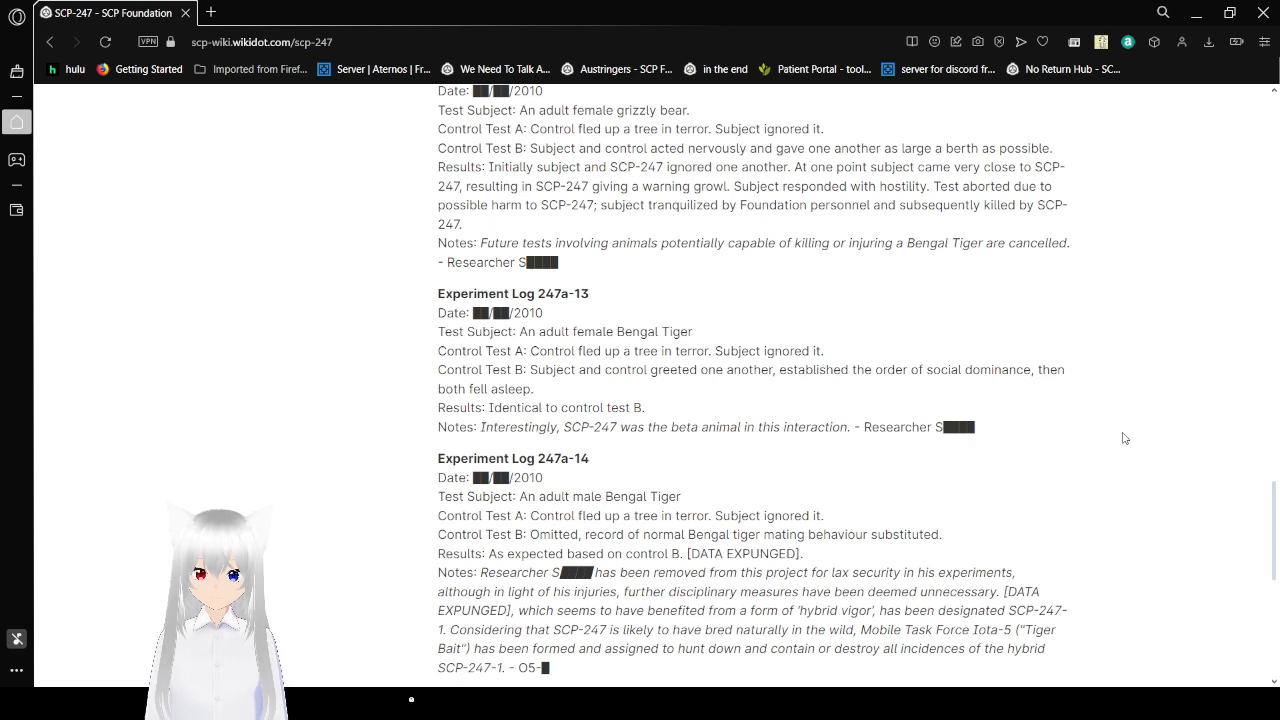
{"action": "scroll", "scroll_direction": "down", "scroll_amount": 3}
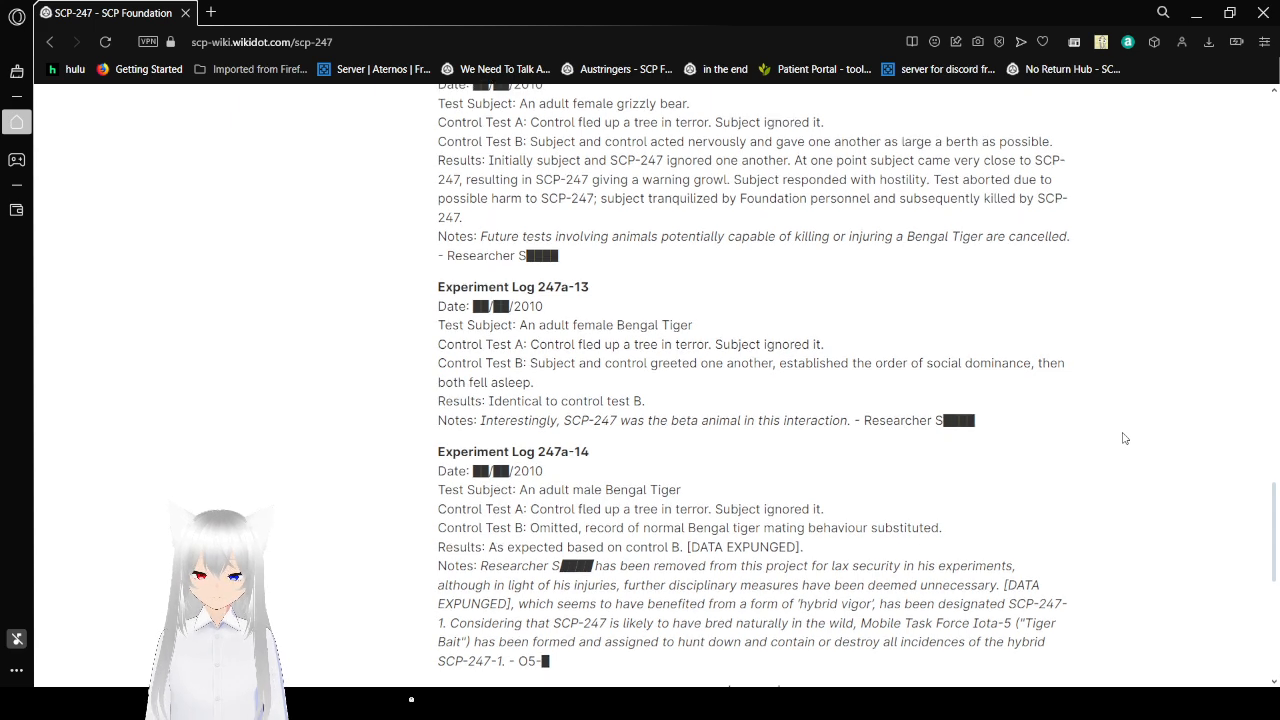
{"action": "scroll", "scroll_direction": "down", "scroll_amount": 3}
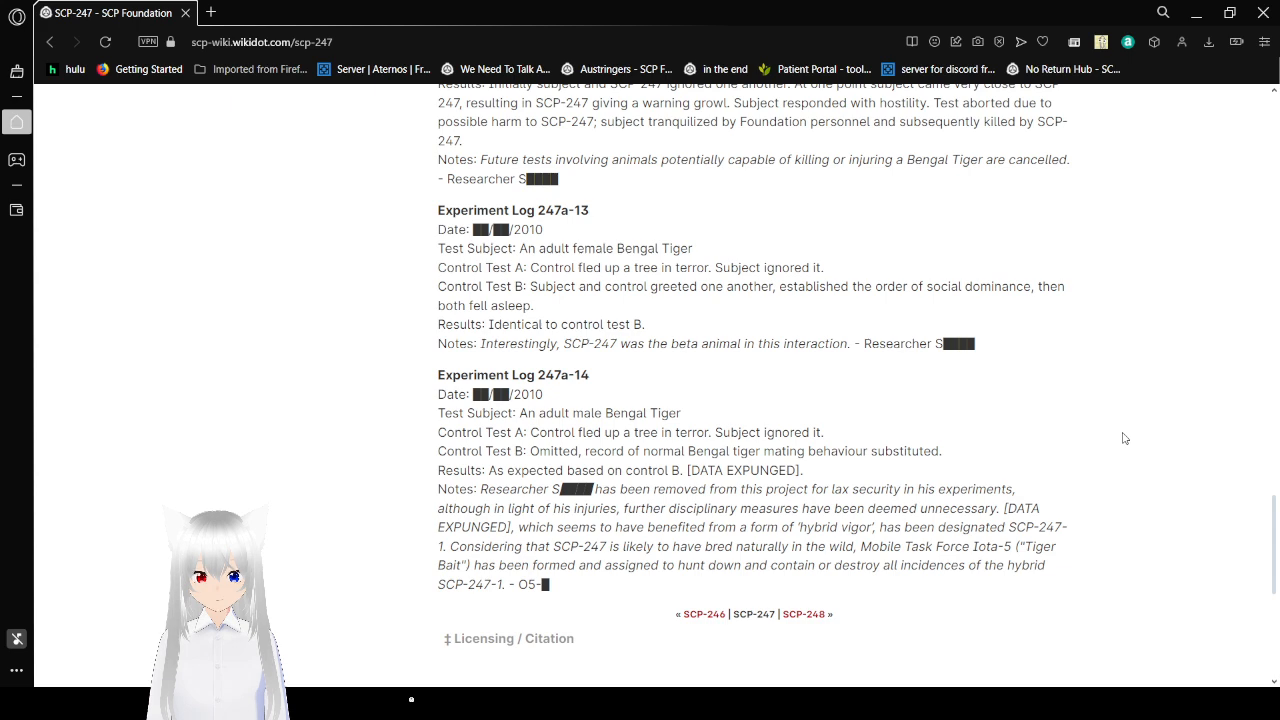
{"action": "scroll", "scroll_direction": "down", "scroll_amount": 3}
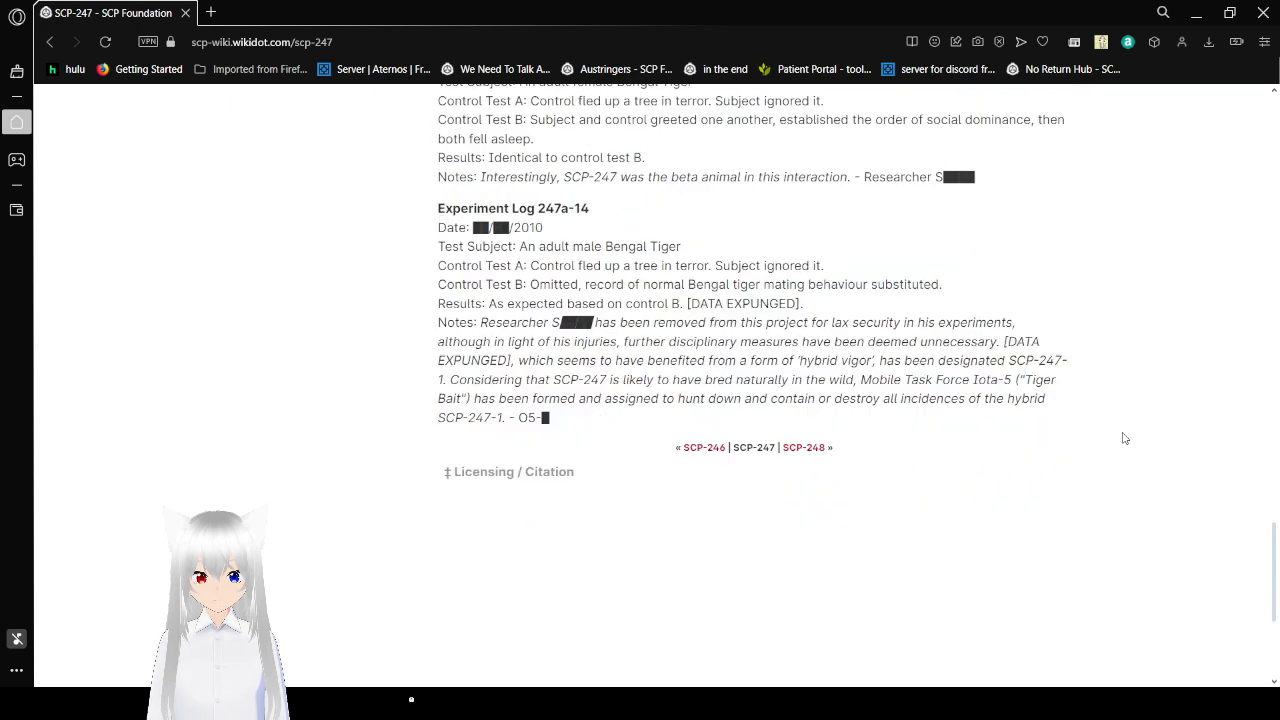